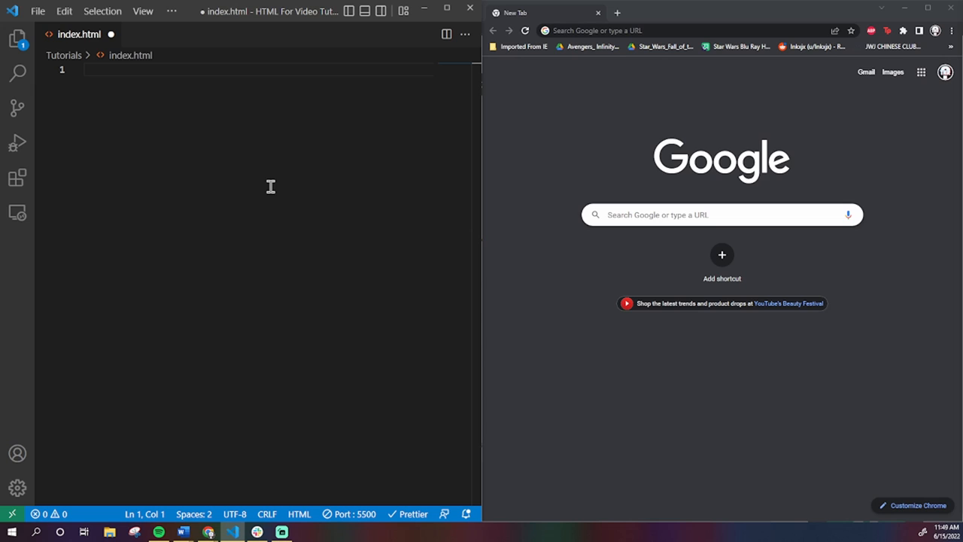
{"action": "mouse_move", "coordinate": [115, 78]}
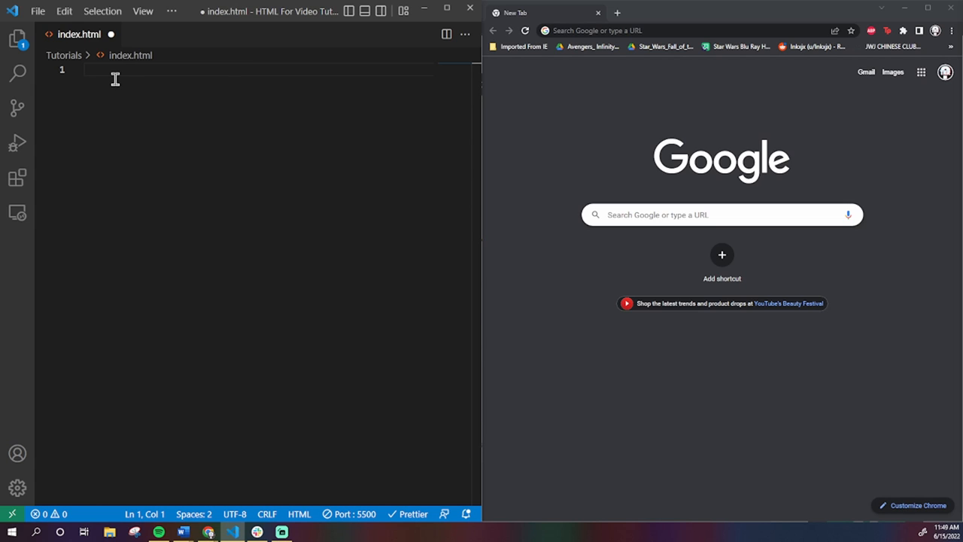
{"action": "mouse_move", "coordinate": [107, 105]}
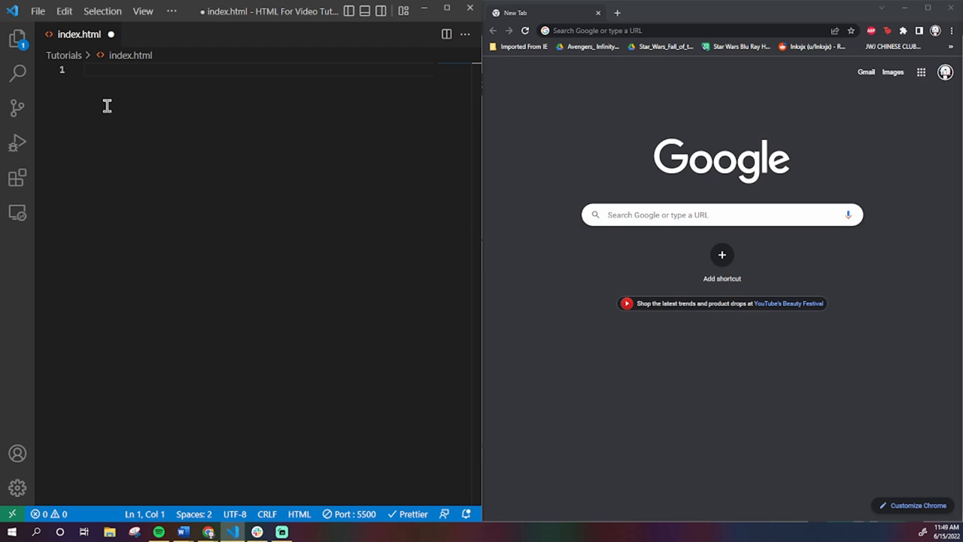
Insert the HTML5 boilerplate via the ! Emmet abbreviation, giving a Document-titled page with empty body
{"action": "type", "text": "!DOCTYPE html>"}
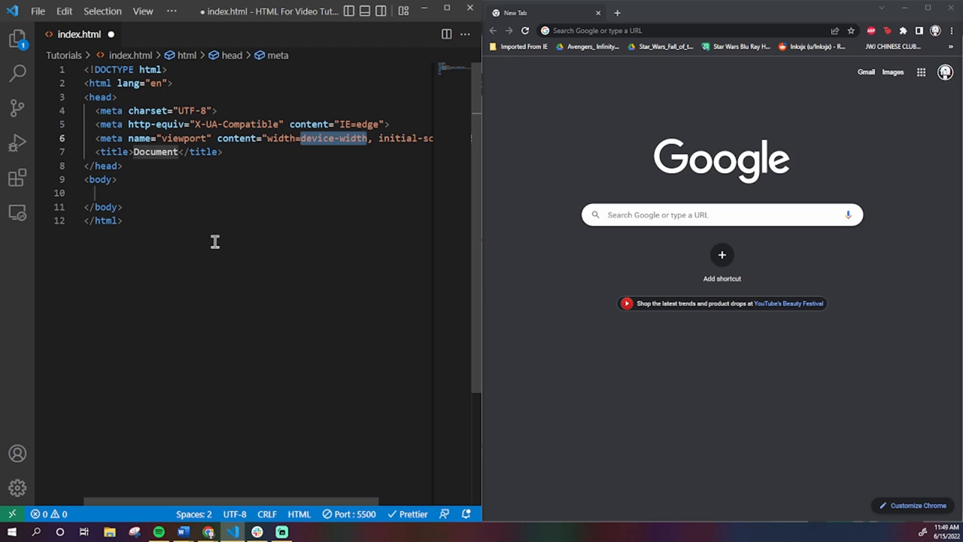
Launch index.html with Live Server so it loads at 127.0.0.1:5500 in the browser
{"action": "right_click", "coordinate": [213, 241]}
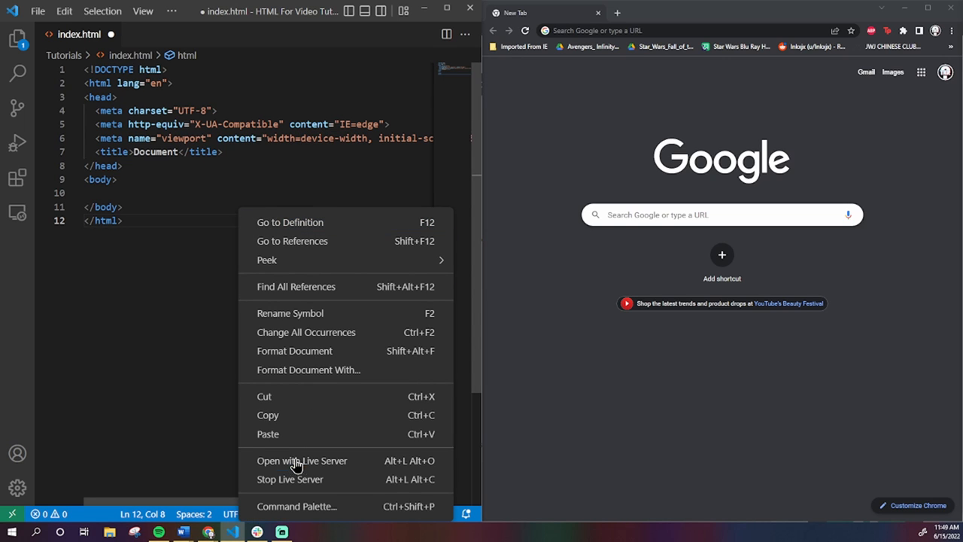
{"action": "left_click", "coordinate": [301, 461]}
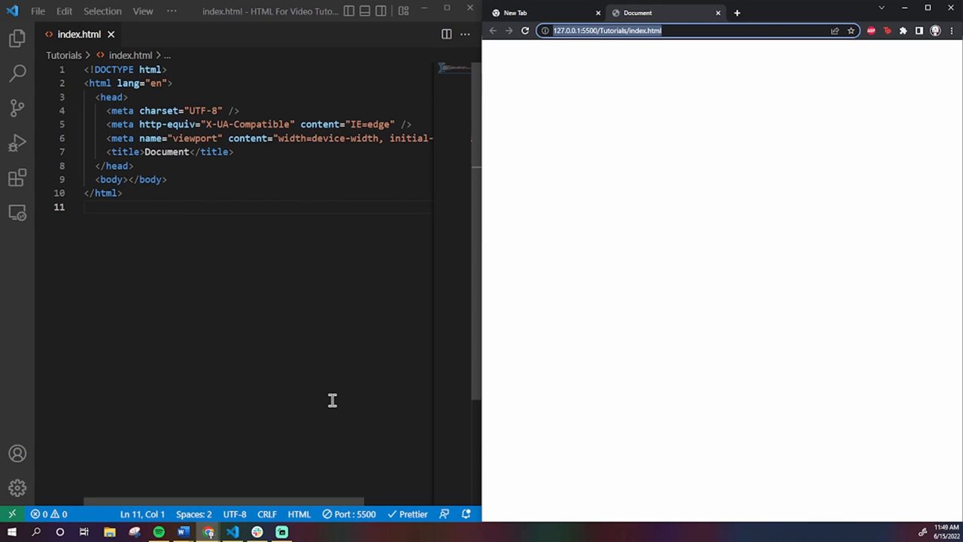
{"action": "mouse_move", "coordinate": [337, 265]}
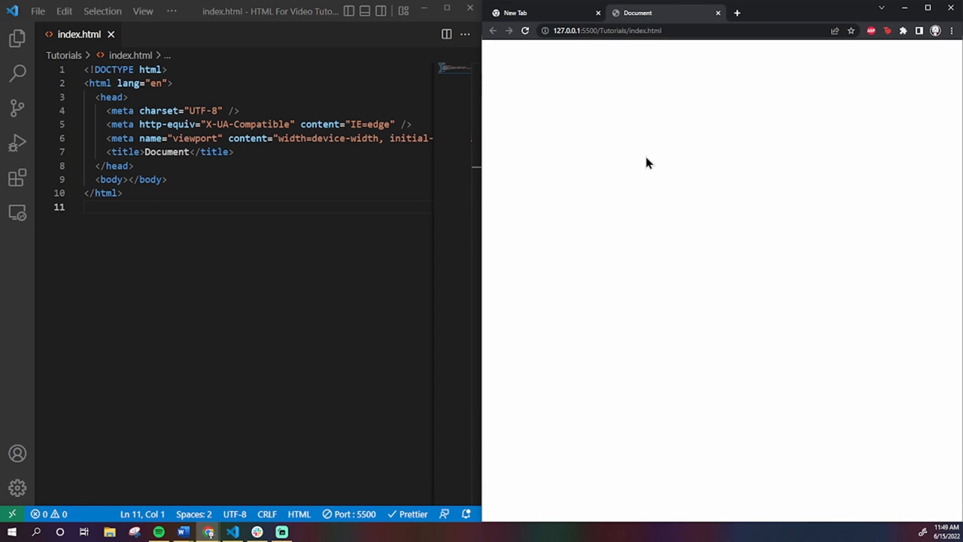
{"action": "mouse_move", "coordinate": [632, 148]}
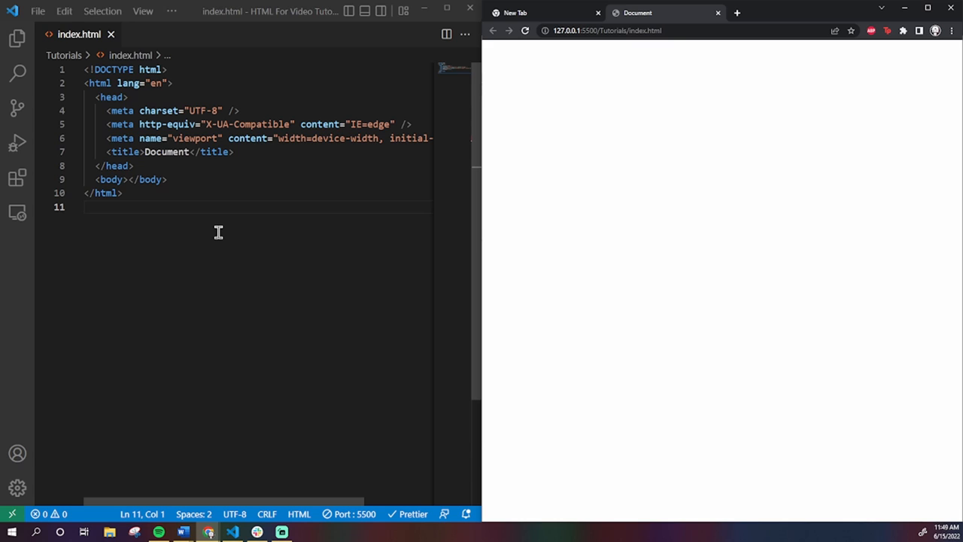
{"action": "mouse_move", "coordinate": [211, 226]}
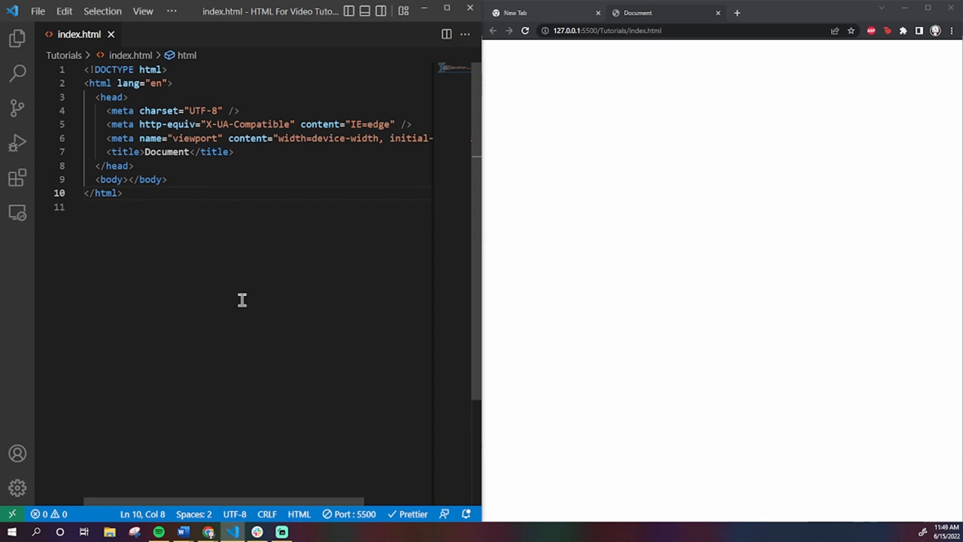
{"action": "mouse_move", "coordinate": [369, 105]}
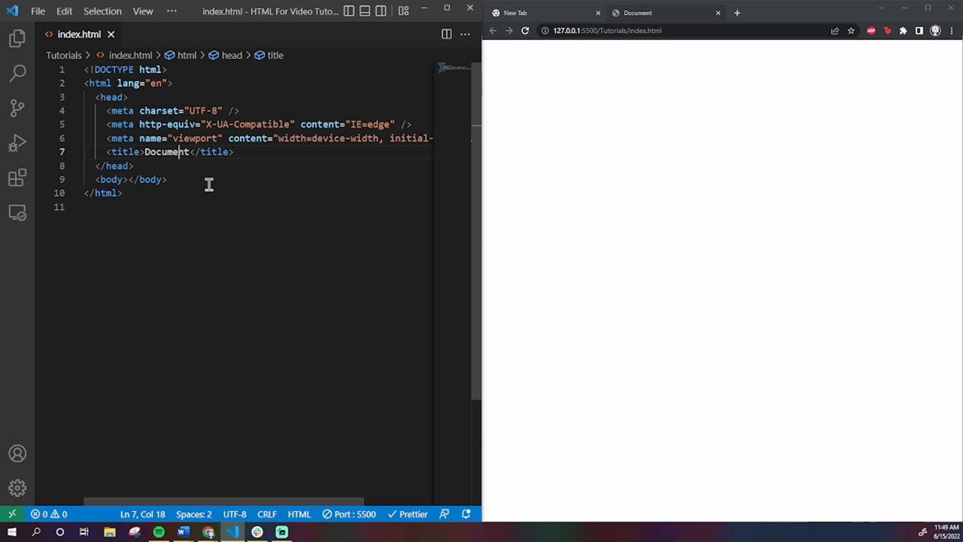
{"action": "mouse_move", "coordinate": [188, 172]}
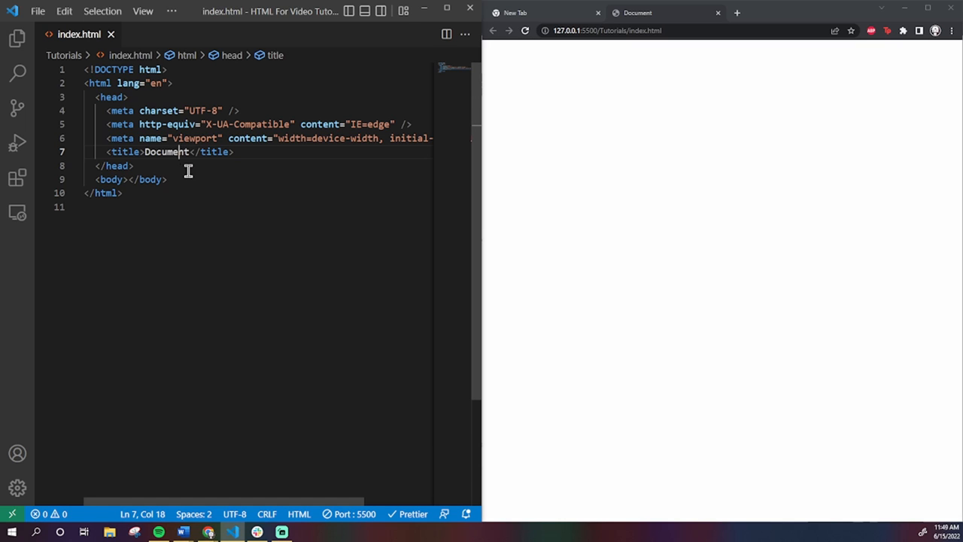
Replace the Document title with 'First Onclick Practice' so the live tab shows it
{"action": "double_click", "coordinate": [165, 151]}
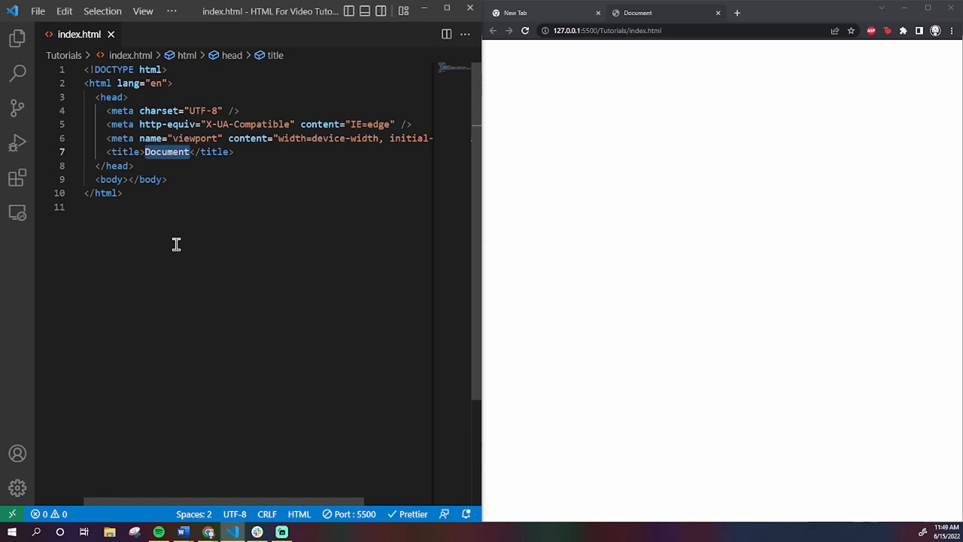
{"action": "type", "text": "Firast"}
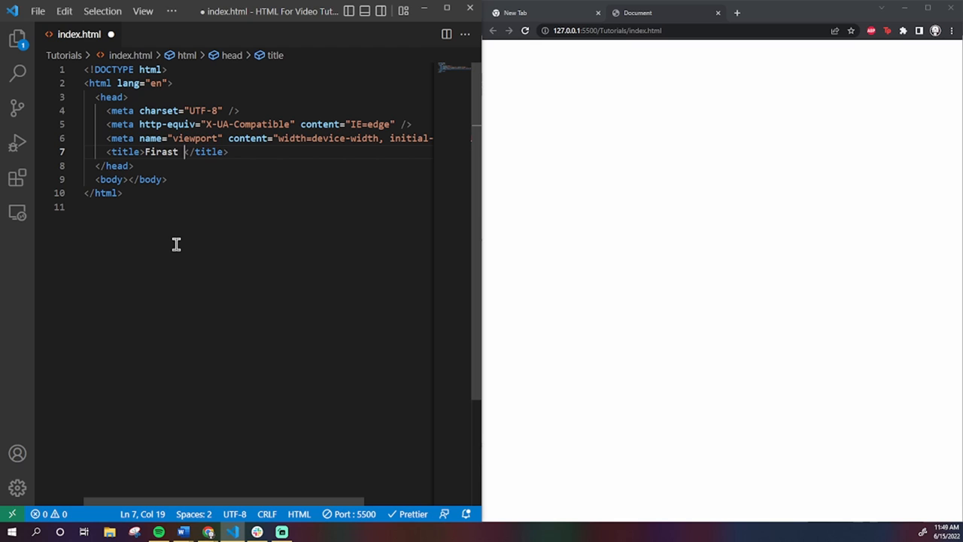
{"action": "type", "text": "First On"}
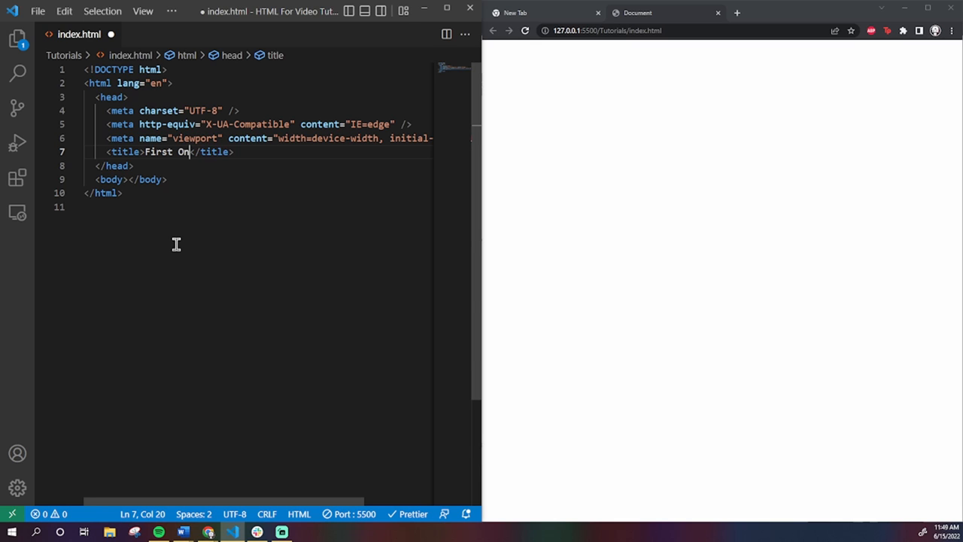
{"action": "type", "text": "click Pract"}
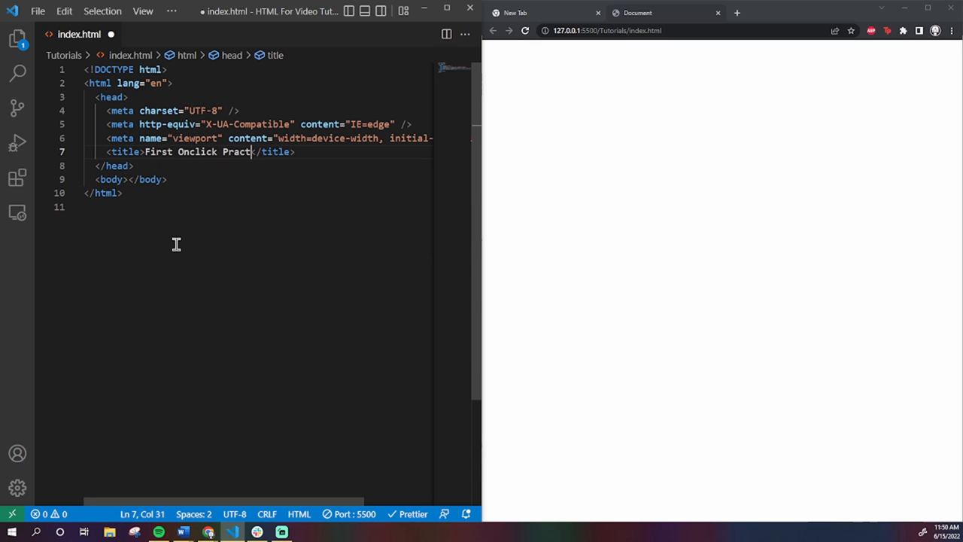
{"action": "type", "text": "ice"}
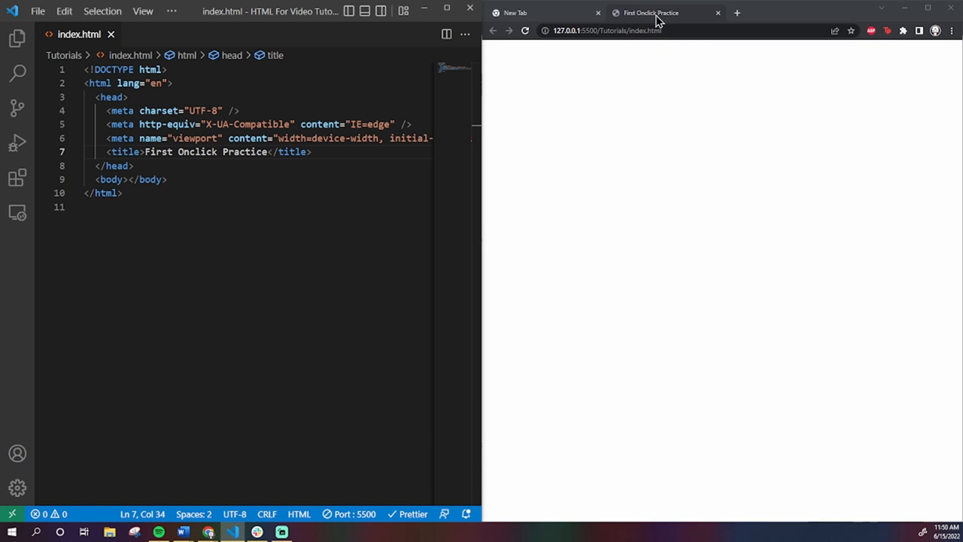
{"action": "left_click", "coordinate": [129, 179]}
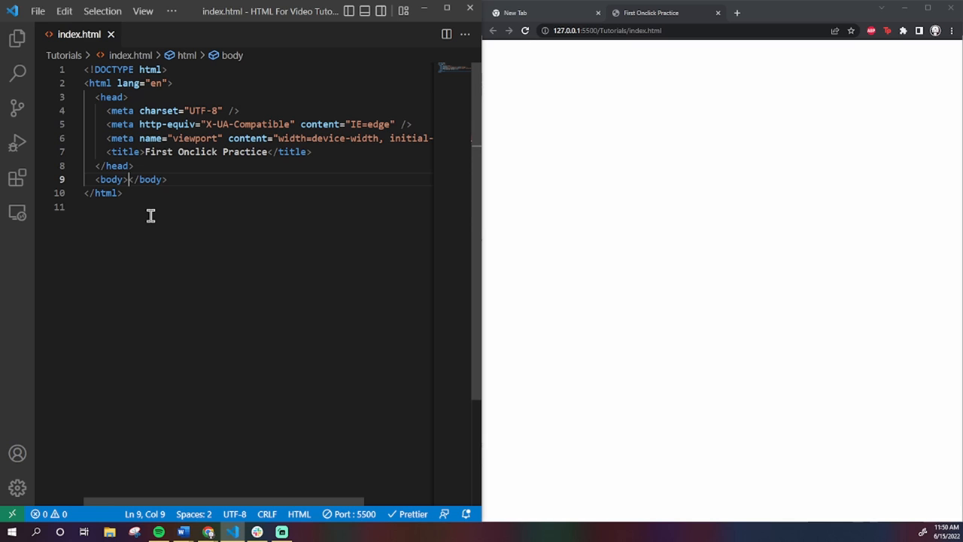
Add a <button>Click me!!</button> inside the body so it renders in the live preview
{"action": "key", "text": "Enter"}
{"action": "type", "text": "<button></button>"}
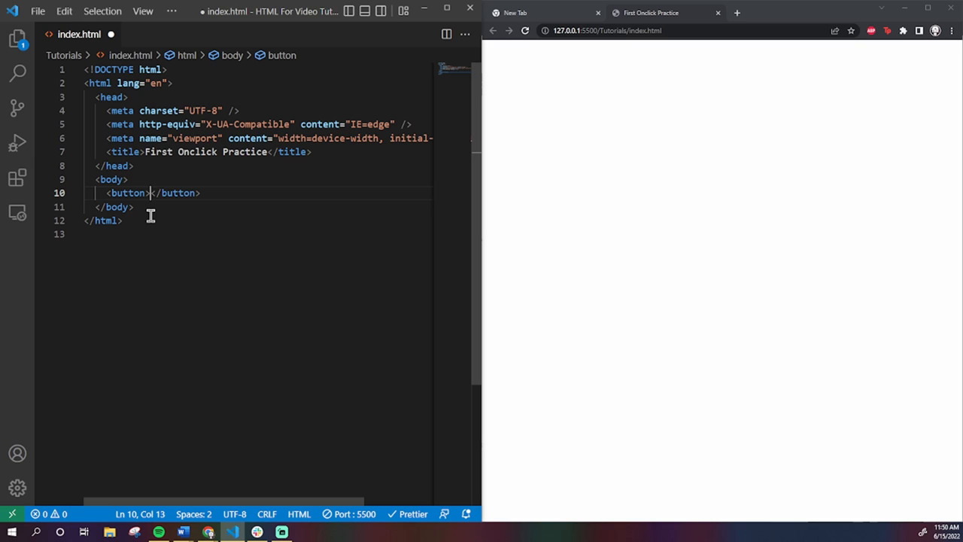
{"action": "type", "text": "C"}
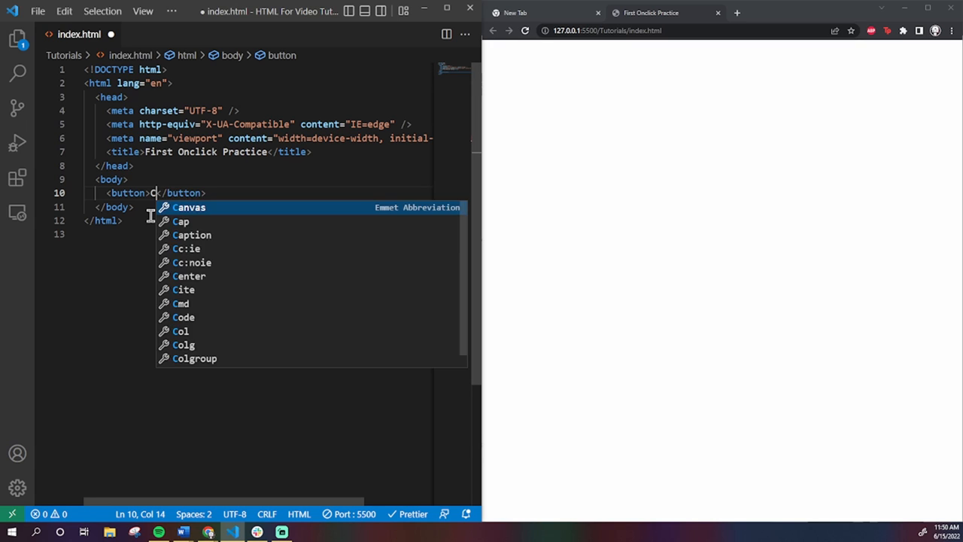
{"action": "type", "text": "lick me!"}
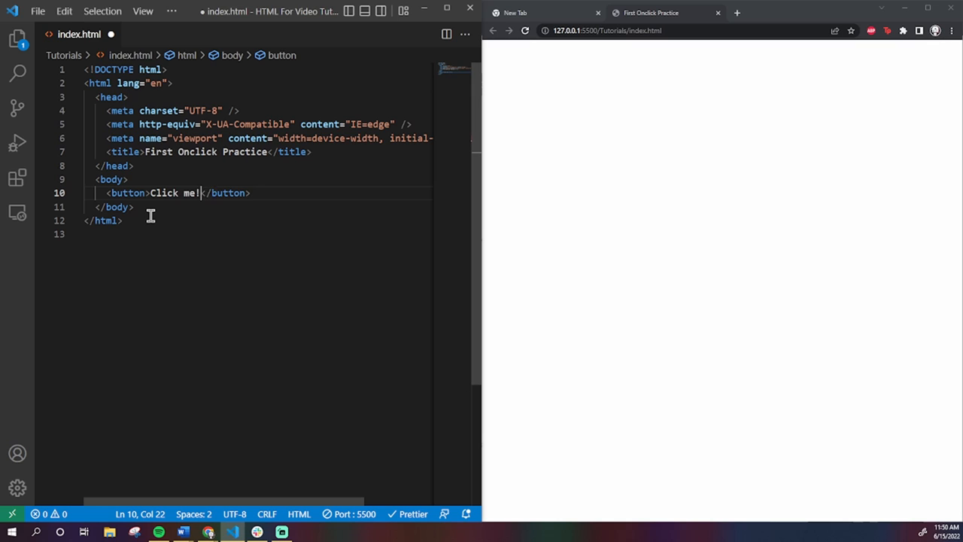
{"action": "type", "text": "!"}
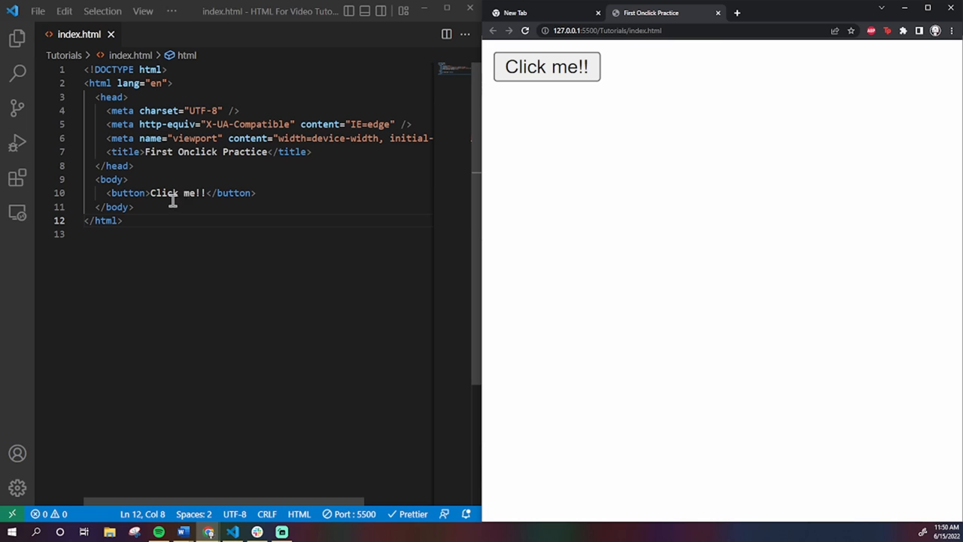
{"action": "mouse_move", "coordinate": [527, 153]}
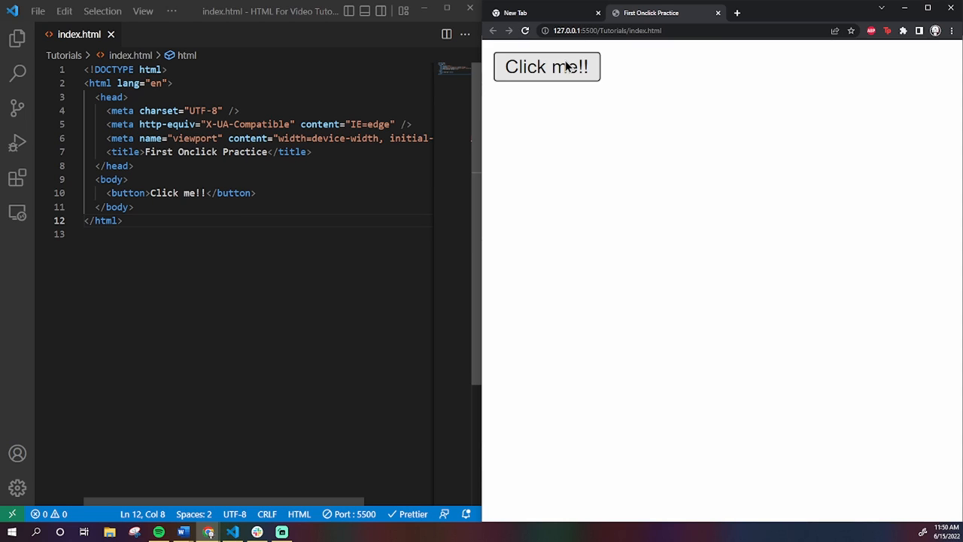
{"action": "mouse_move", "coordinate": [358, 328]}
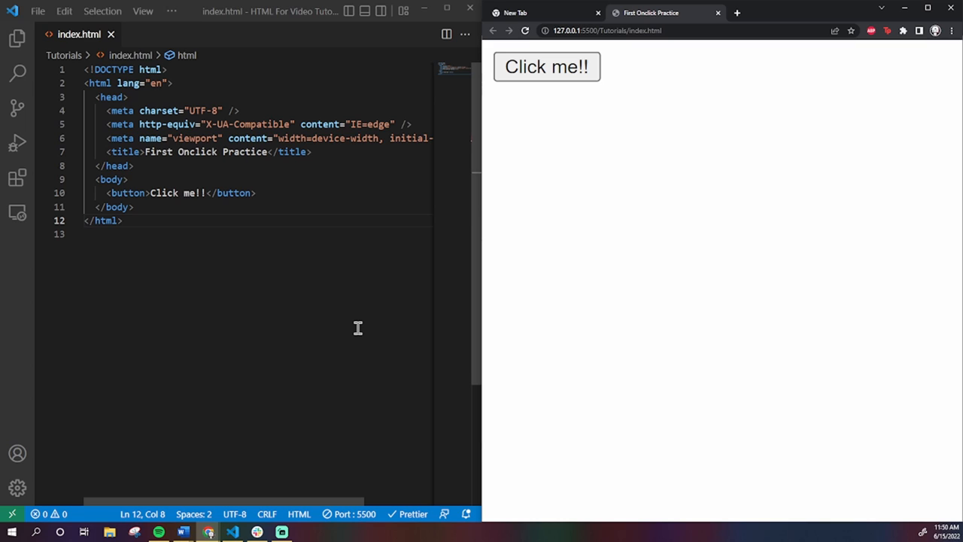
{"action": "mouse_move", "coordinate": [307, 265]}
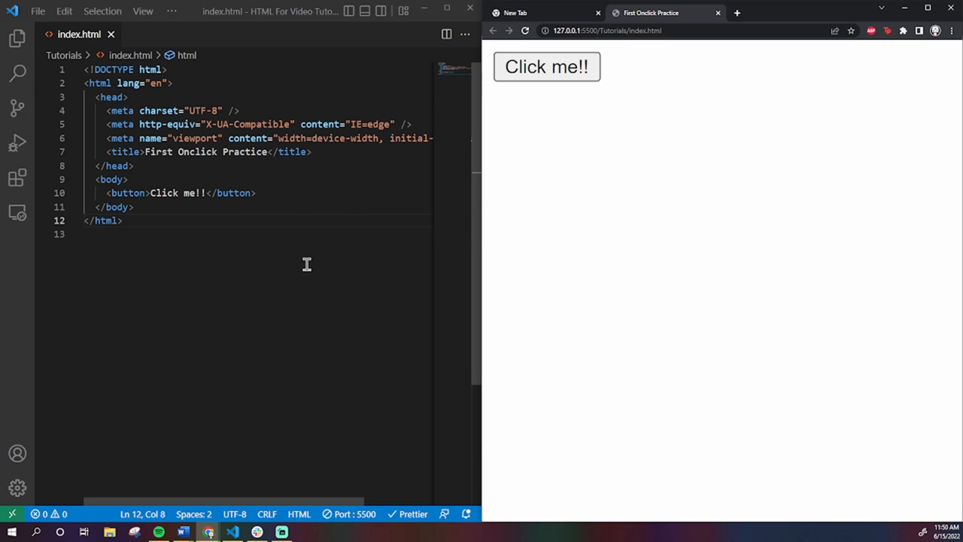
{"action": "mouse_move", "coordinate": [279, 200]}
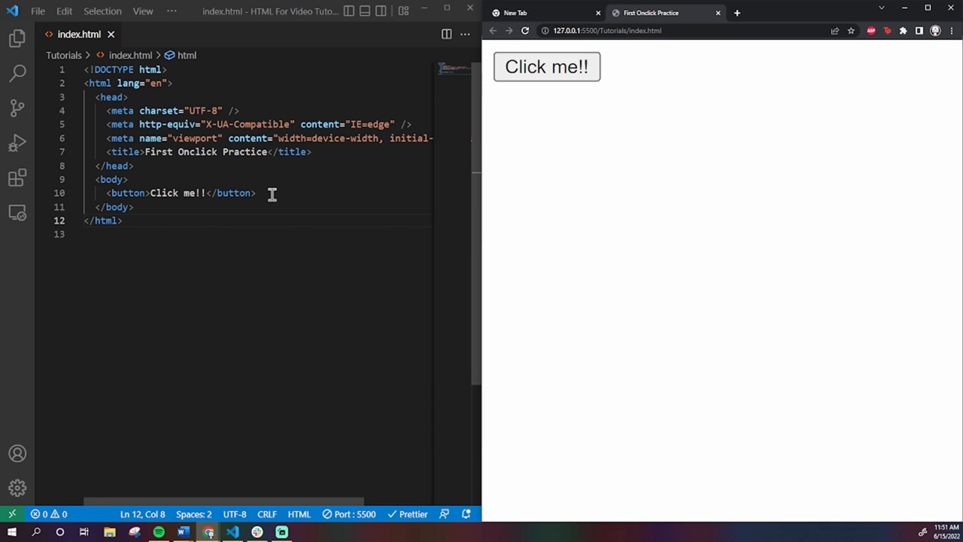
{"action": "mouse_move", "coordinate": [328, 265]}
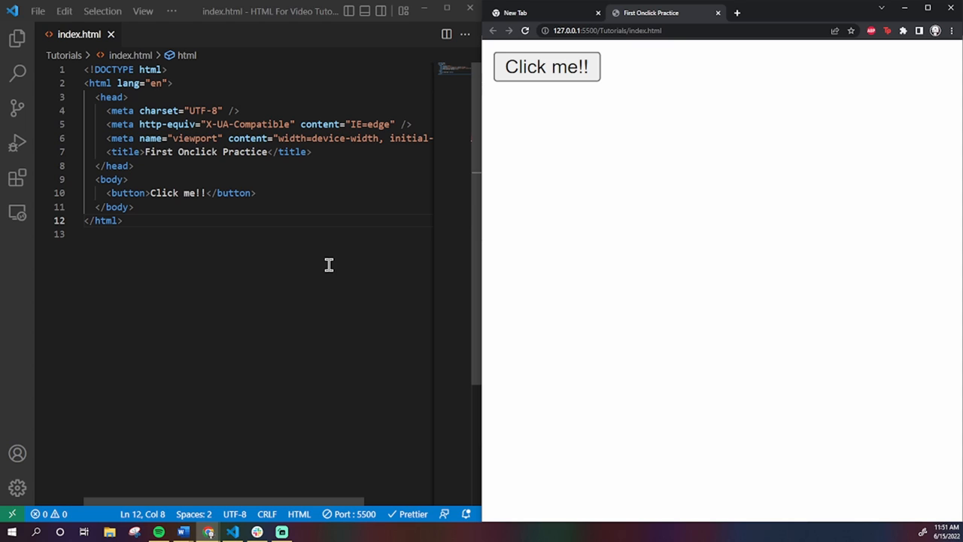
Add <p>My name is Sunny!</p> below the button and save so the preview shows it
{"action": "left_click", "coordinate": [258, 193]}
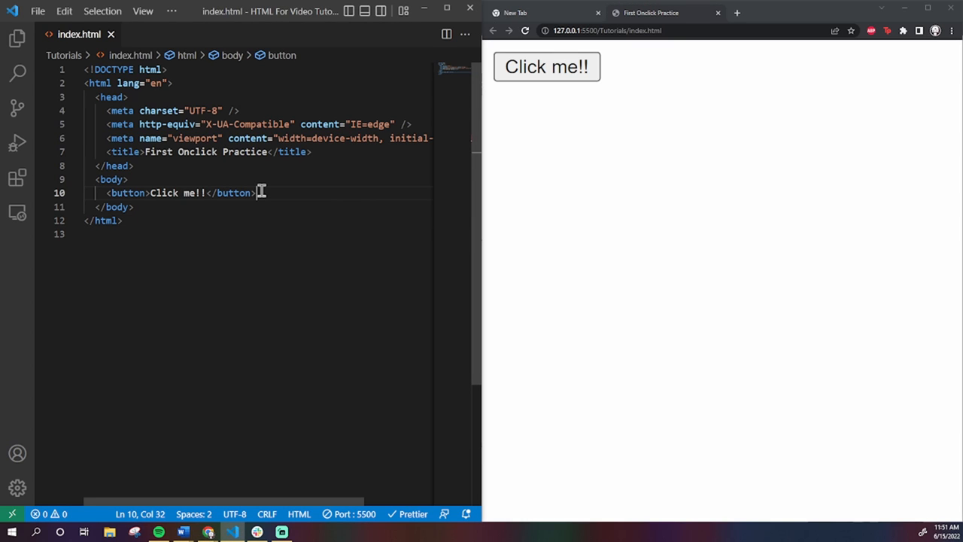
{"action": "type", "text": "p>My</p>"}
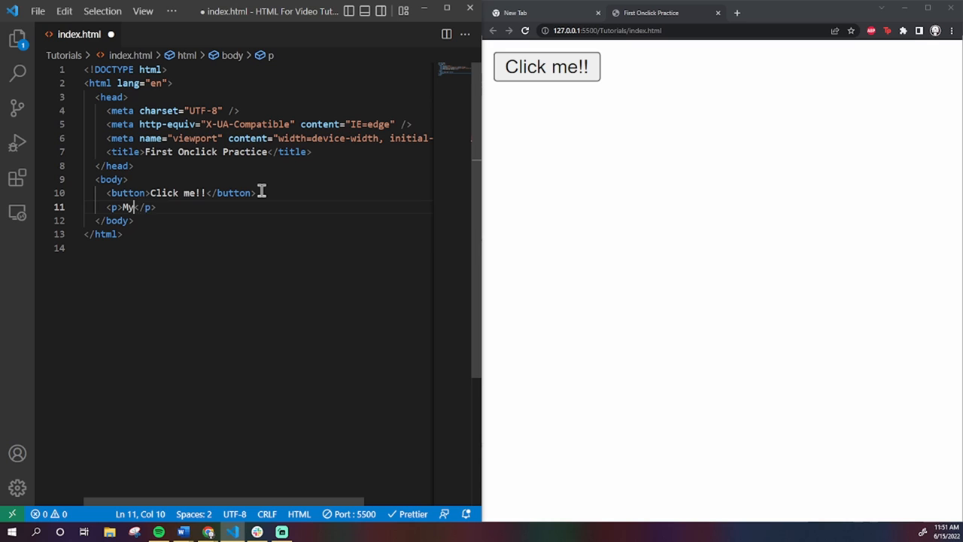
{"action": "type", "text": "name is Sunny"}
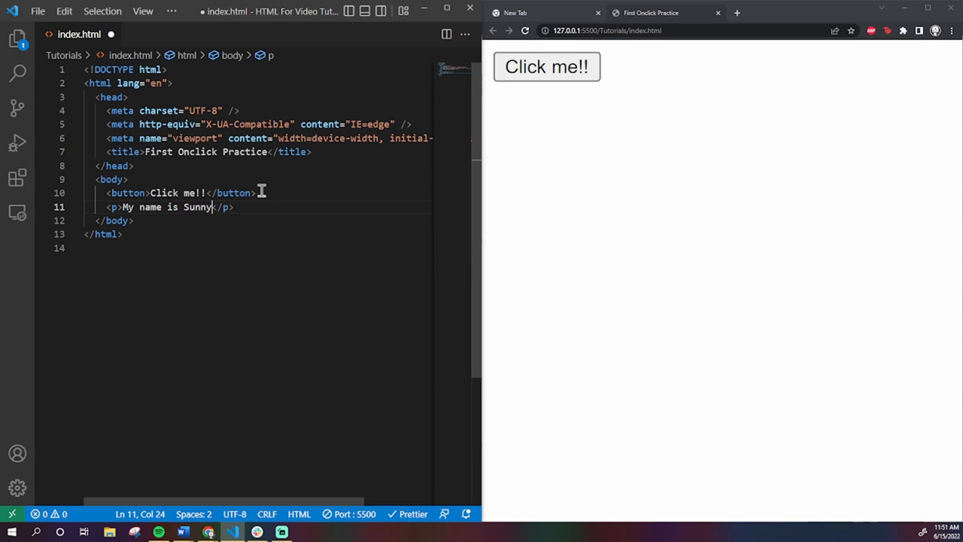
{"action": "type", "text": "!"}
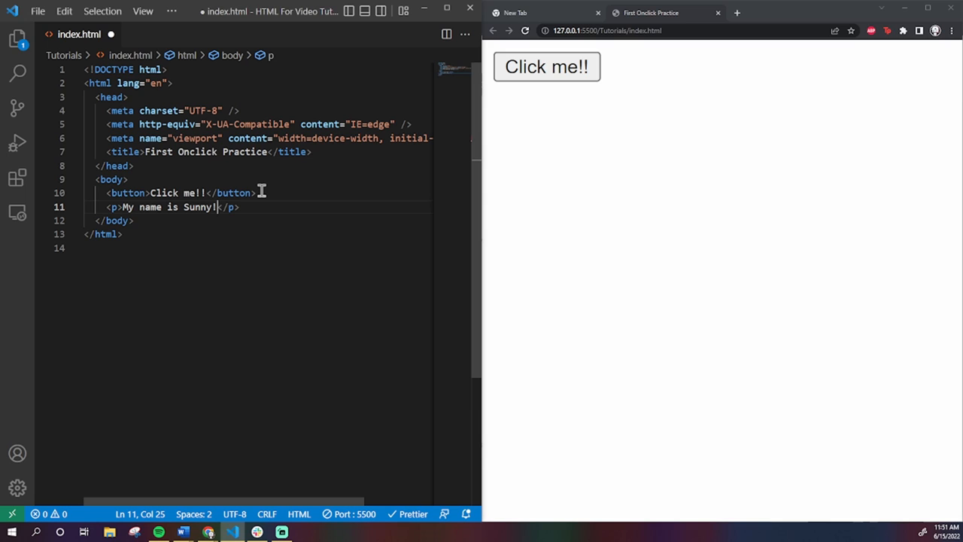
{"action": "key", "text": "ctrl+s"}
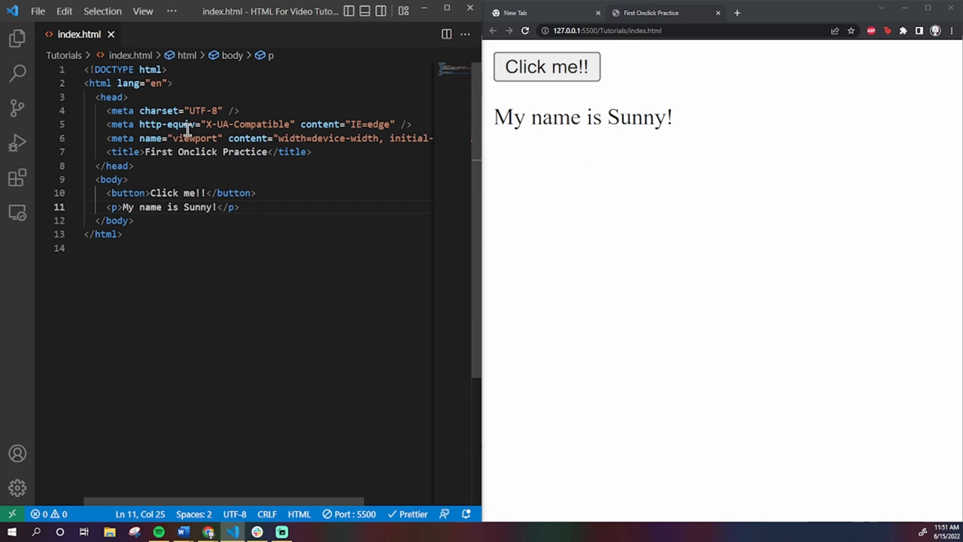
{"action": "mouse_move", "coordinate": [174, 220]}
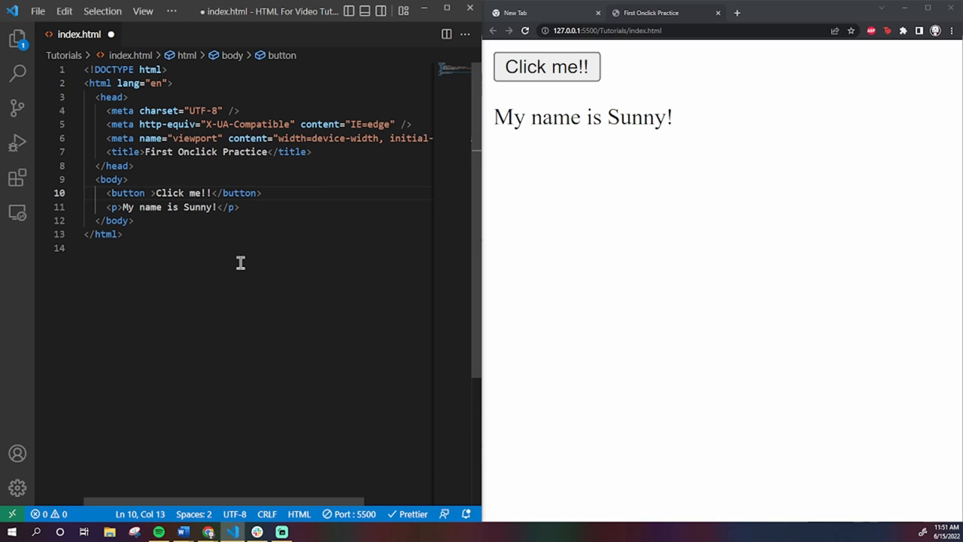
{"action": "mouse_move", "coordinate": [233, 250]}
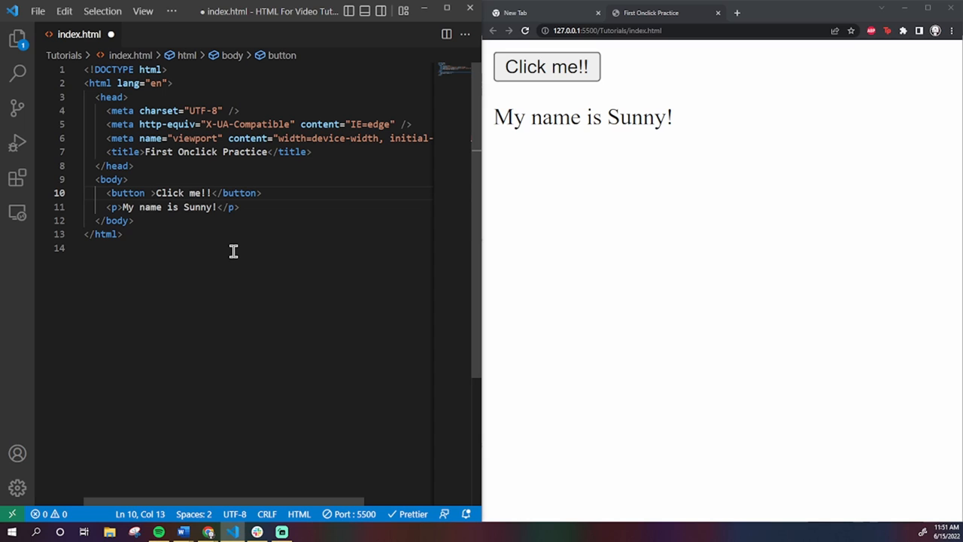
Give the button an onclick="hideUnhide()" attribute
{"action": "type", "text": "onclick=\""}
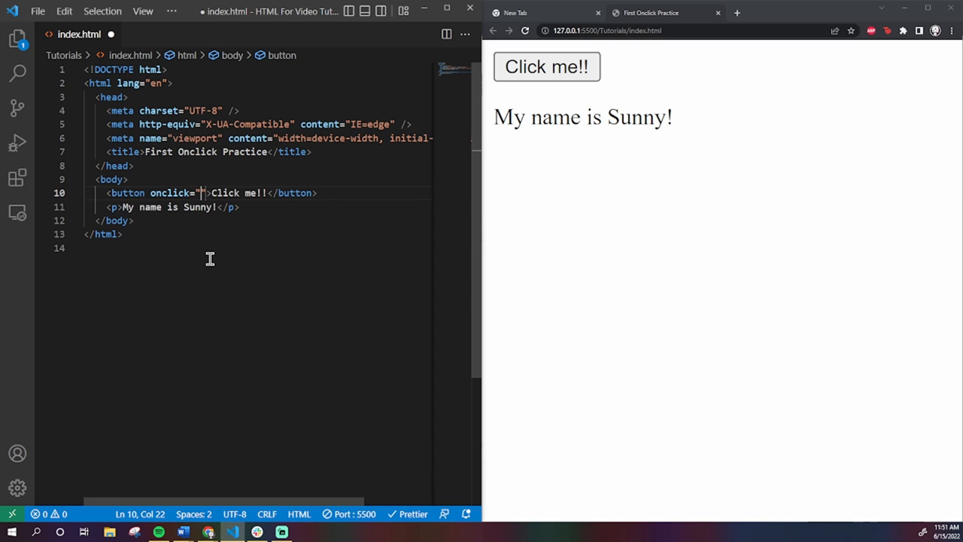
{"action": "mouse_move", "coordinate": [199, 179]}
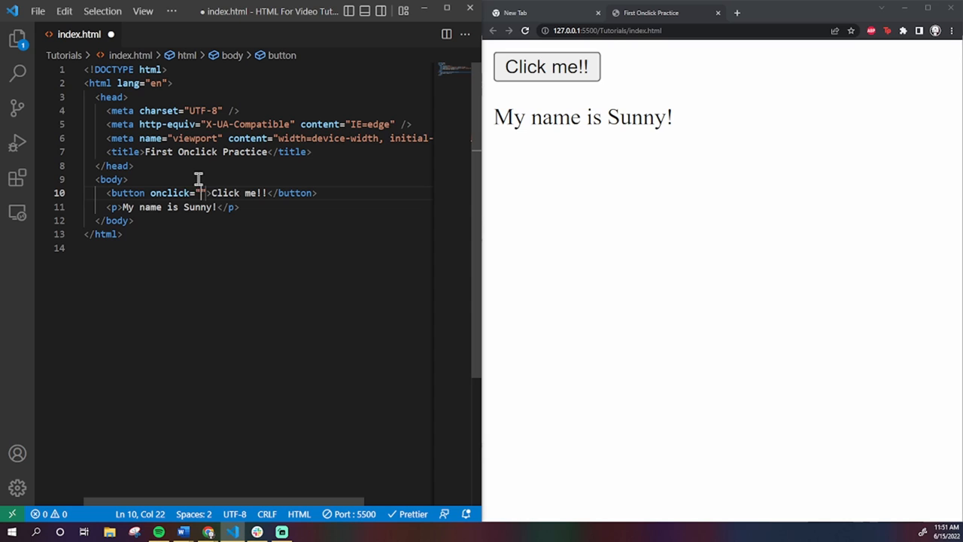
{"action": "mouse_move", "coordinate": [313, 278]}
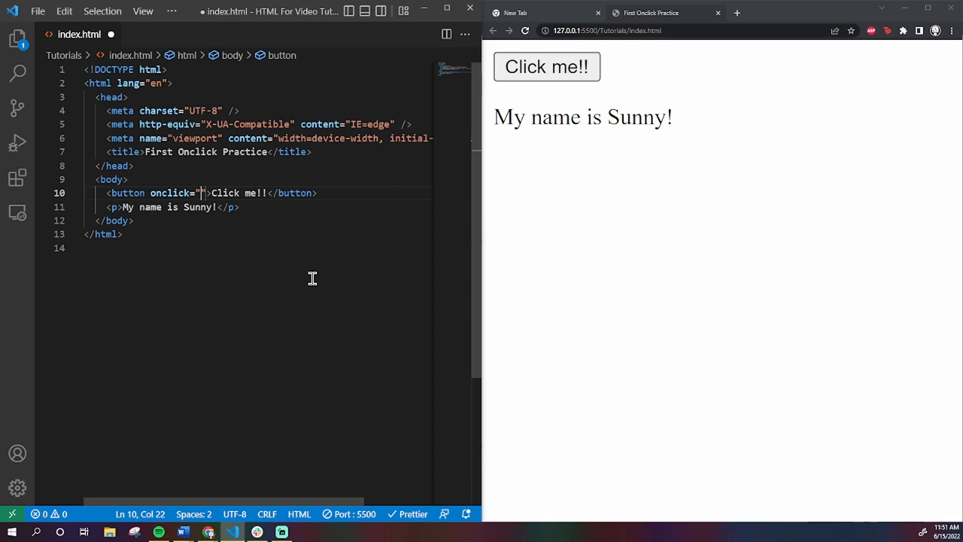
{"action": "type", "text": "hide"}
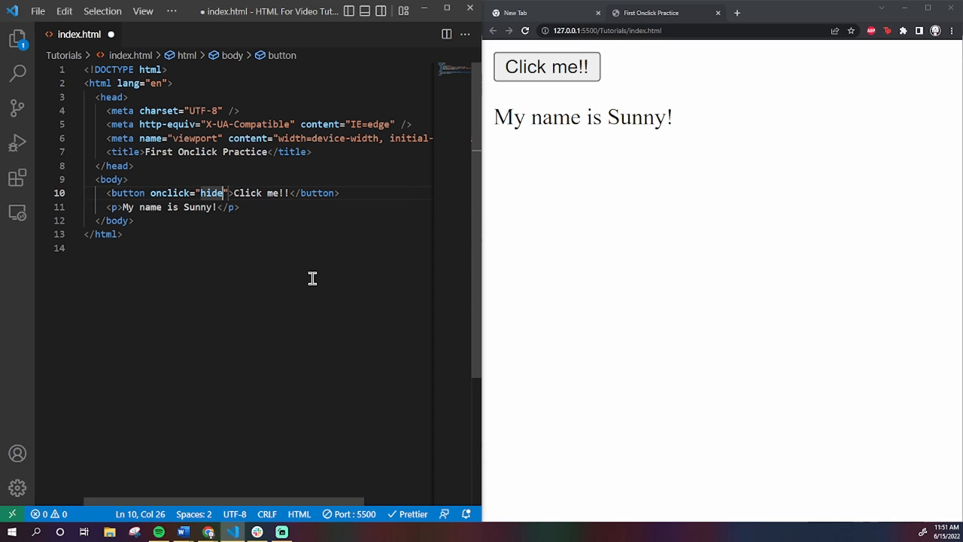
{"action": "type", "text": "Unhide"}
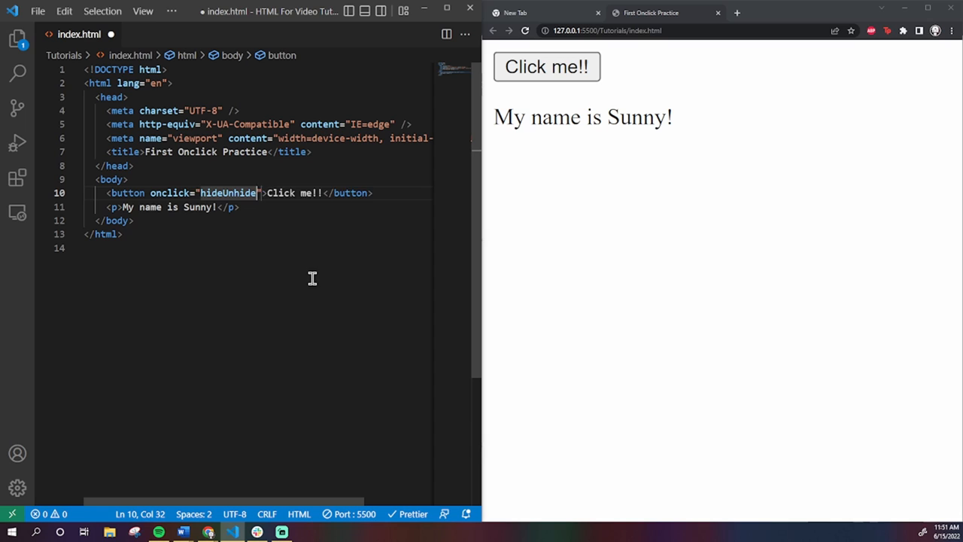
{"action": "type", "text": "()"}
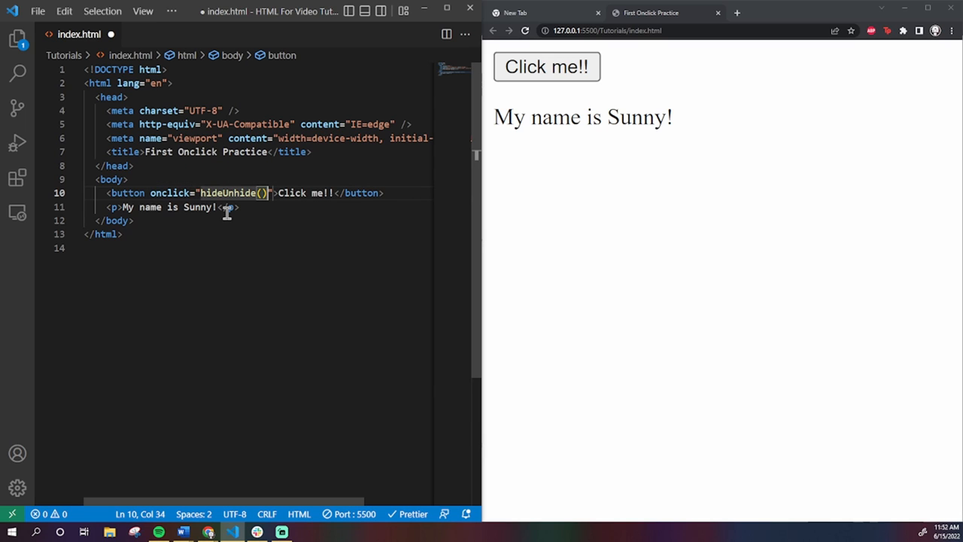
{"action": "mouse_move", "coordinate": [172, 193]}
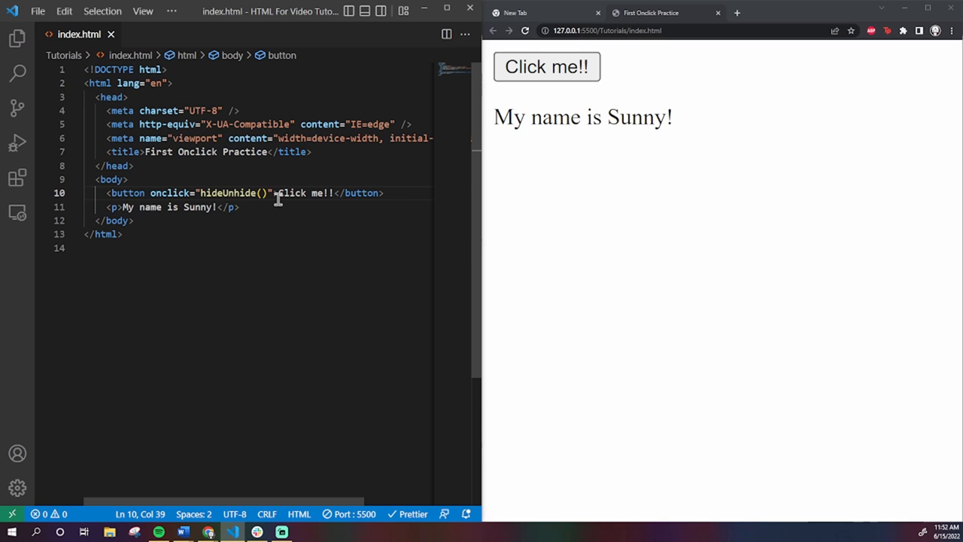
{"action": "left_click", "coordinate": [202, 193]}
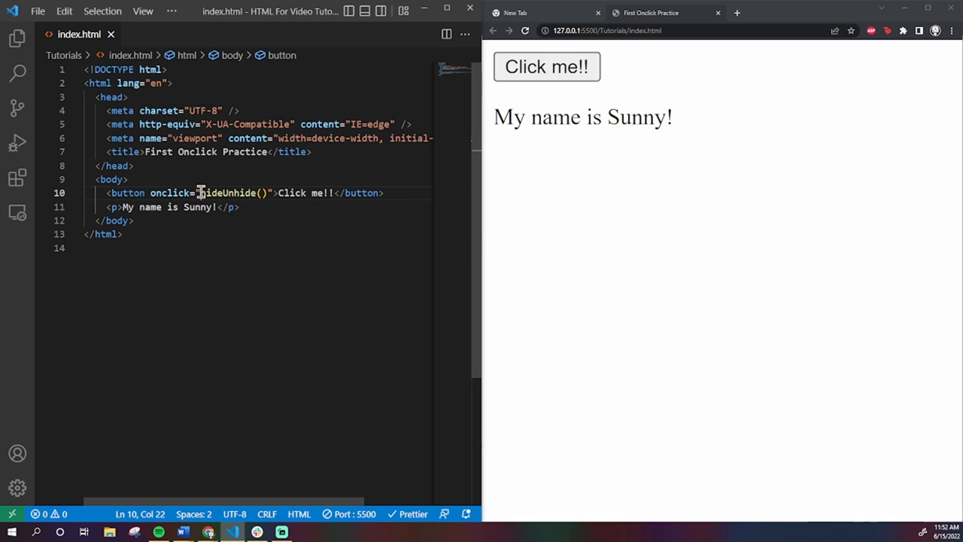
{"action": "left_click", "coordinate": [278, 208]}
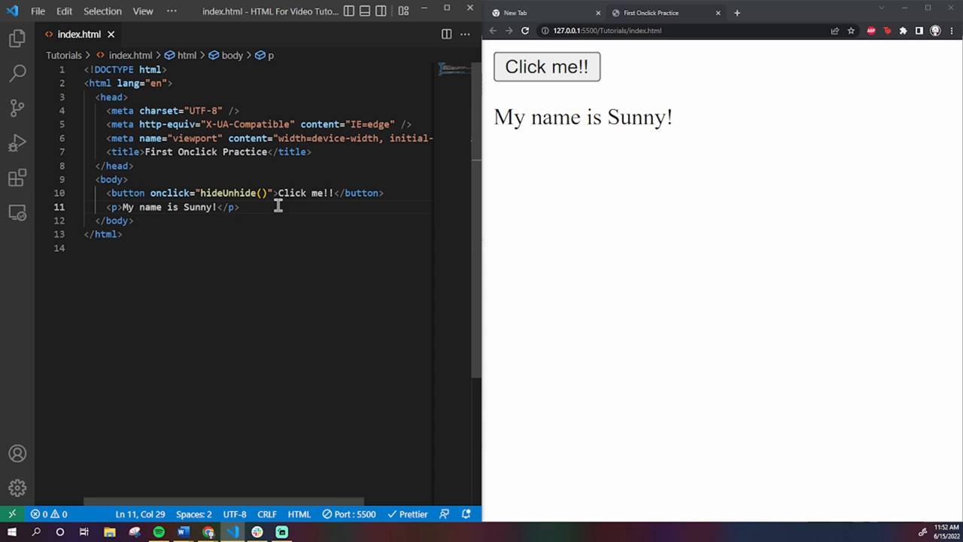
Add a <script> block after the paragraph holding an empty function hideUnhide(){ }
{"action": "key", "text": "enter"}
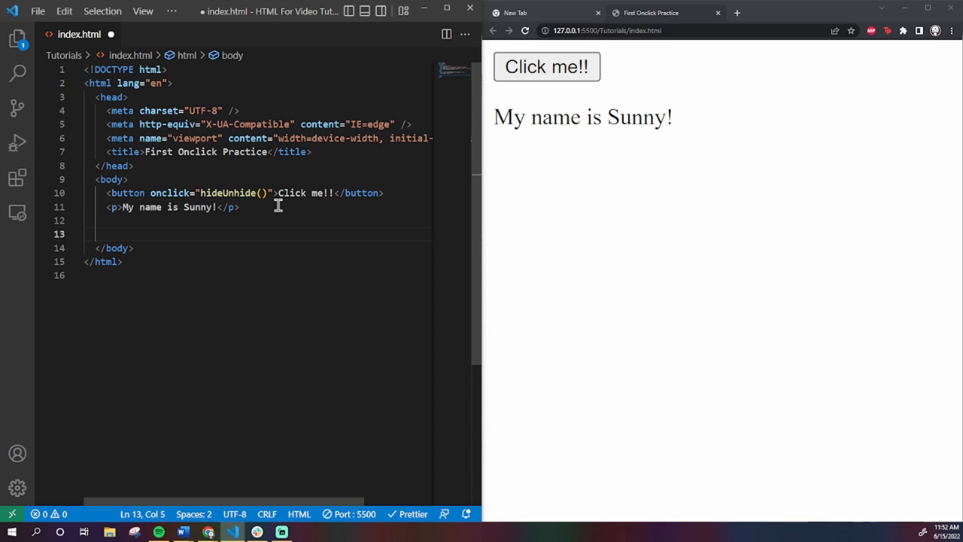
{"action": "type", "text": "script>"}
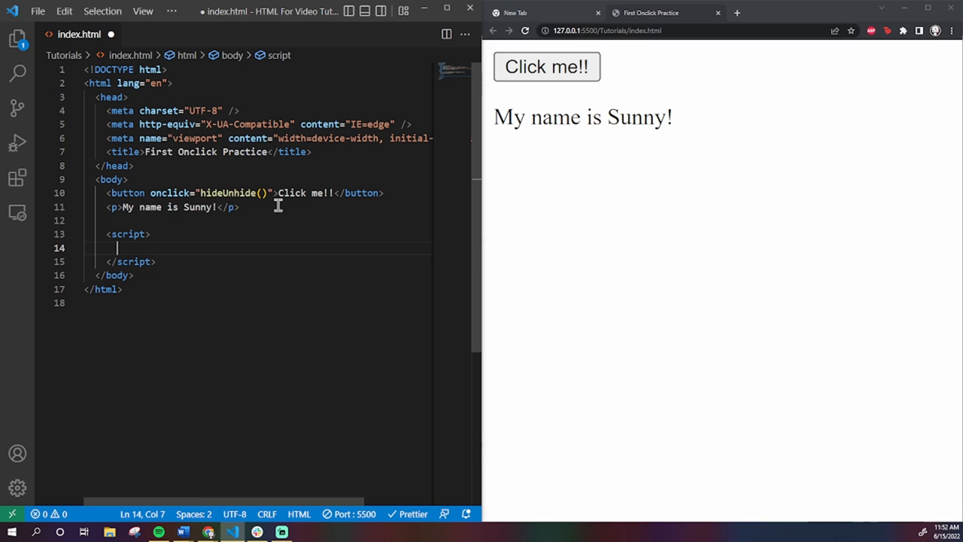
{"action": "type", "text": "function"}
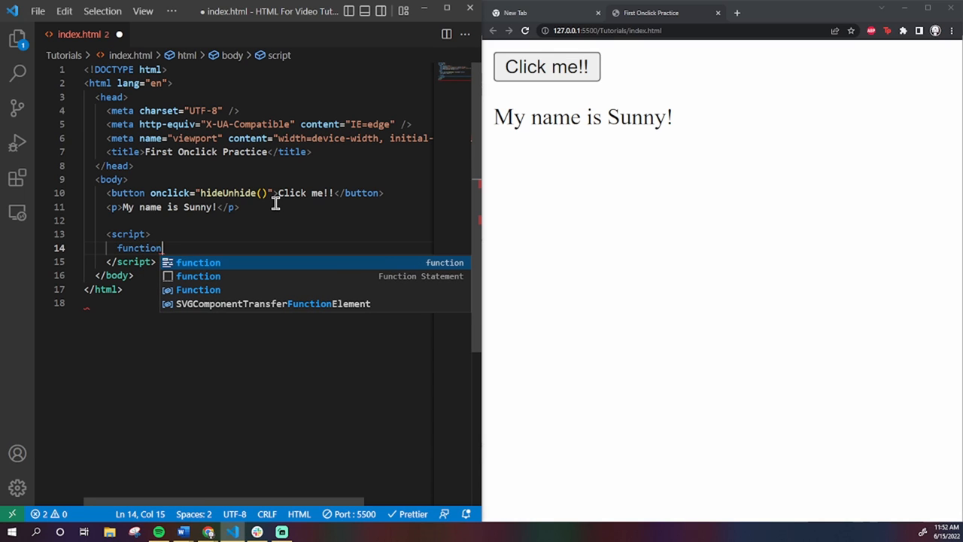
{"action": "type", "text": "hideUnhide"}
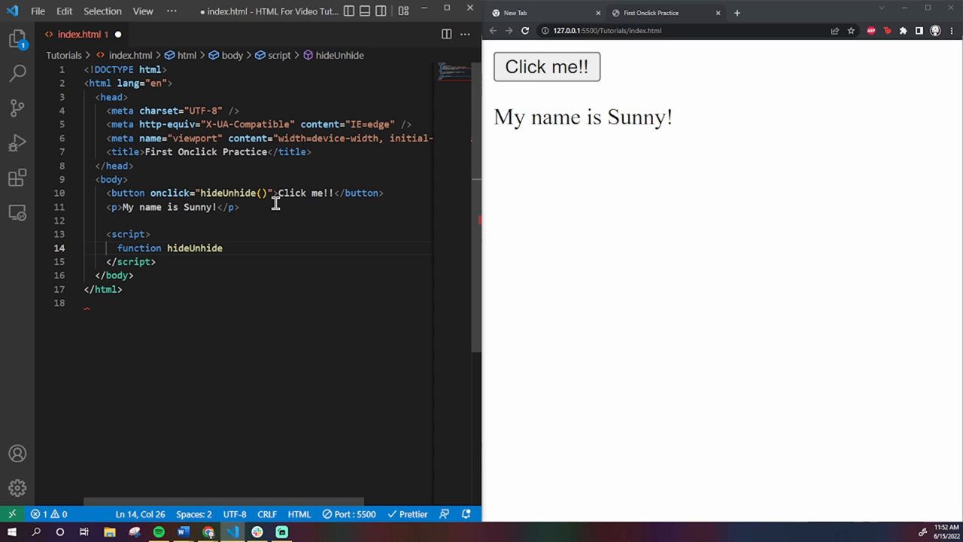
{"action": "type", "text": "(){}"}
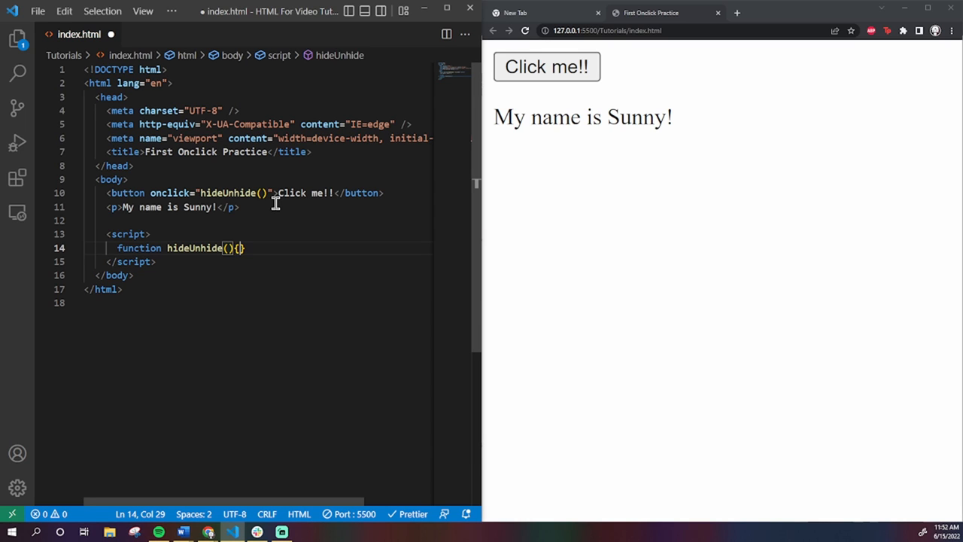
{"action": "key", "text": "Enter"}
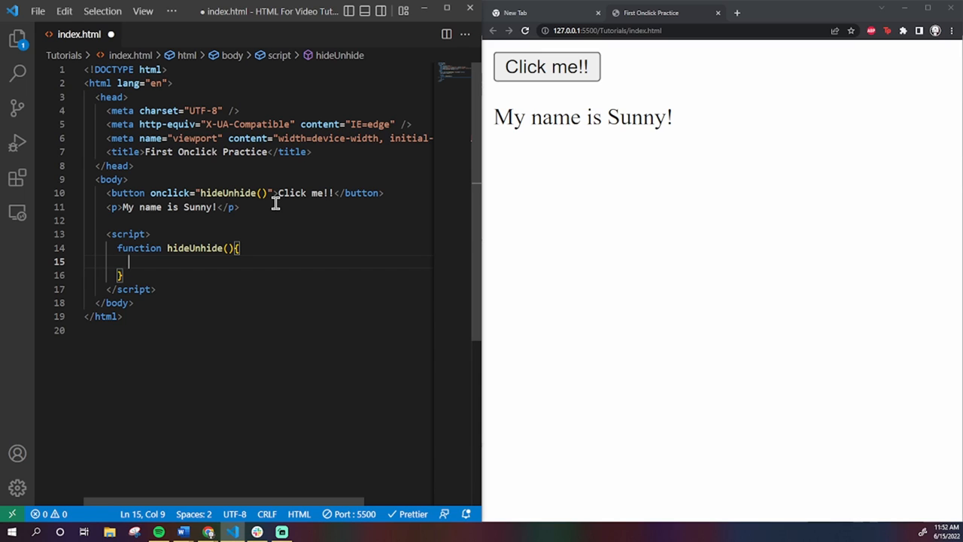
{"action": "mouse_move", "coordinate": [304, 265]}
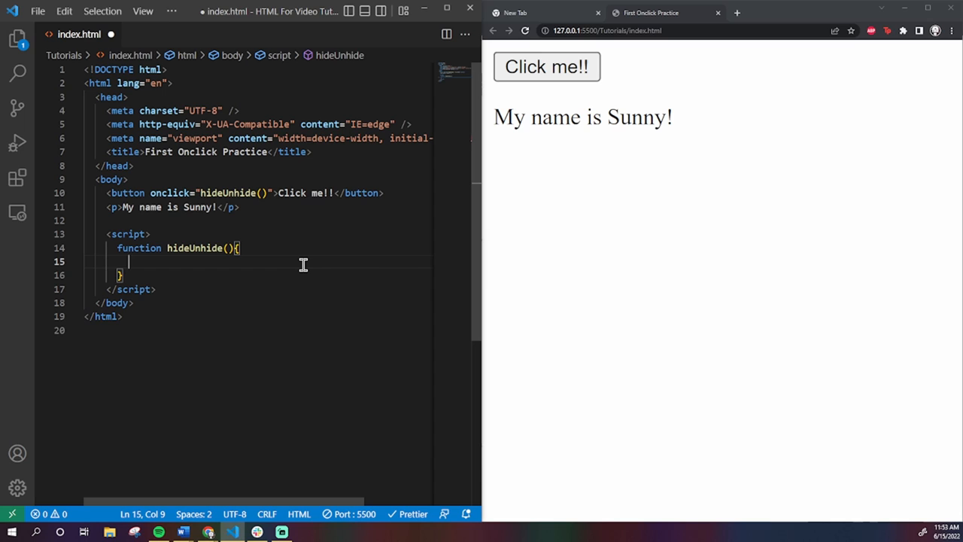
Write the condition if(p1.style.display == "none"){ inside hideUnhide
{"action": "type", "text": "if"}
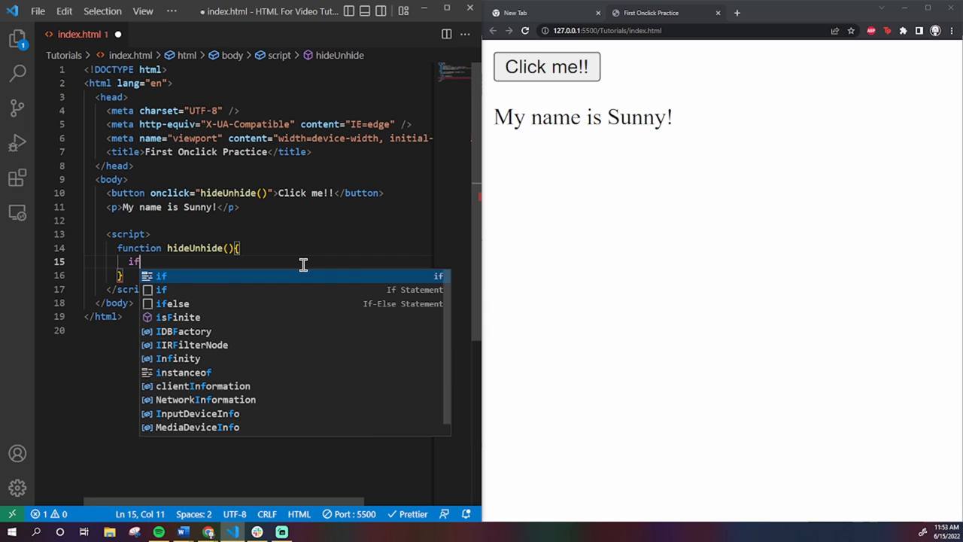
{"action": "type", "text": "(p1."}
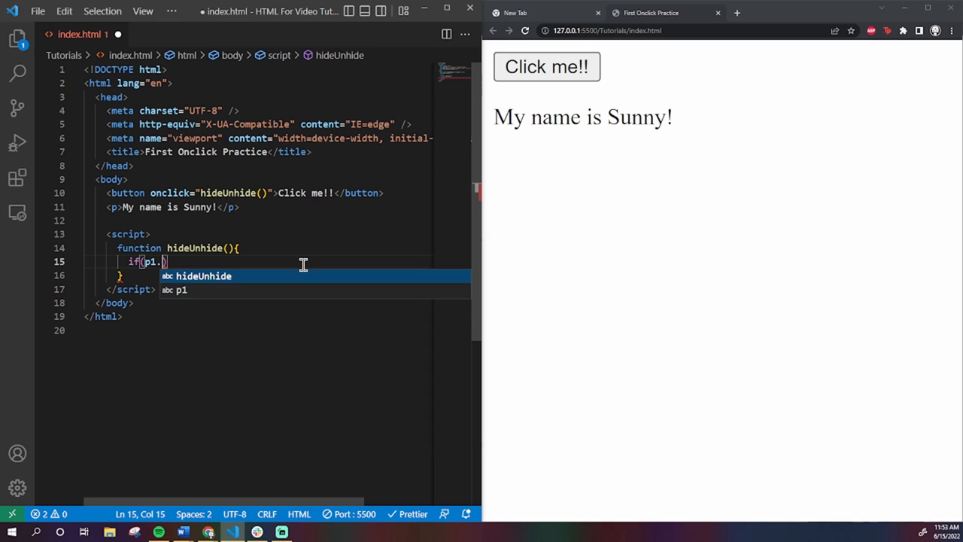
{"action": "type", "text": "style.d"}
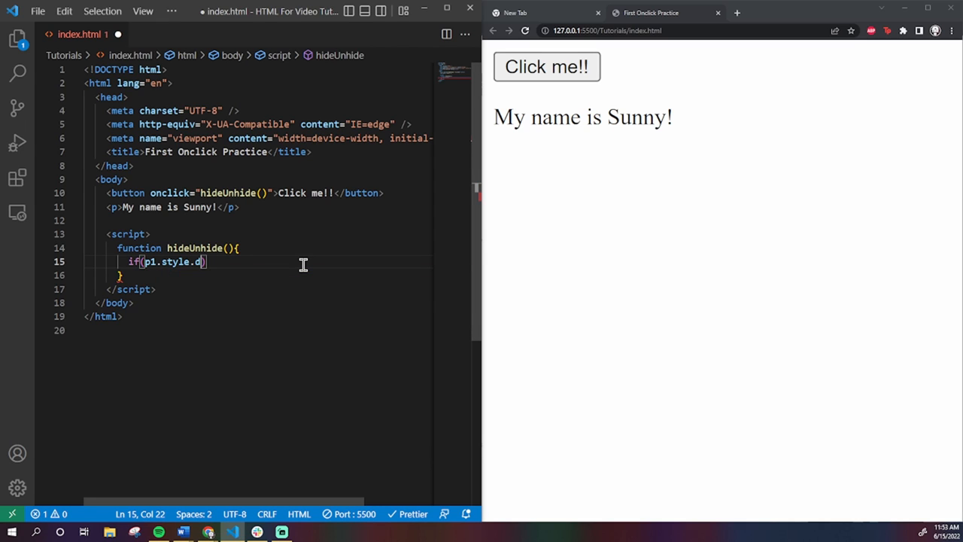
{"action": "type", "text": "isplay == \"none"}
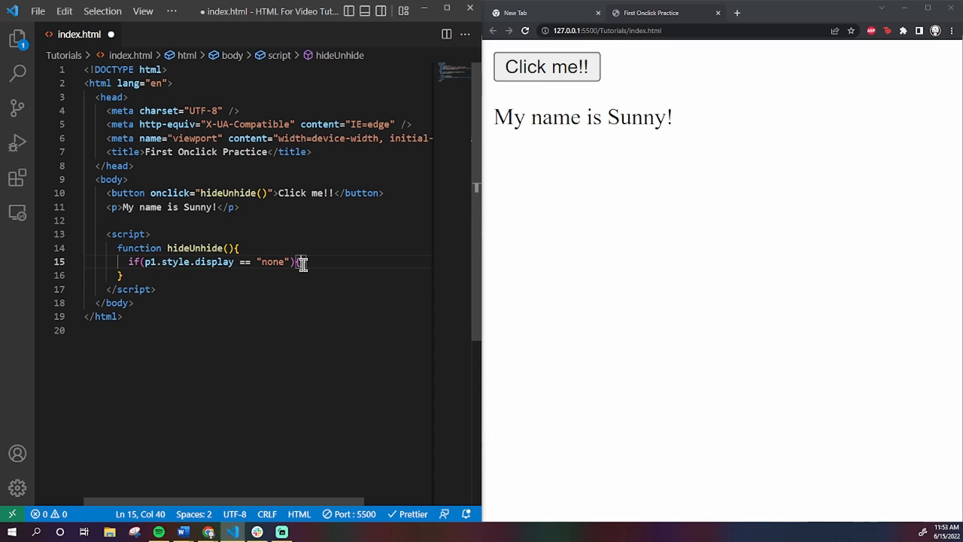
{"action": "key", "text": "enter"}
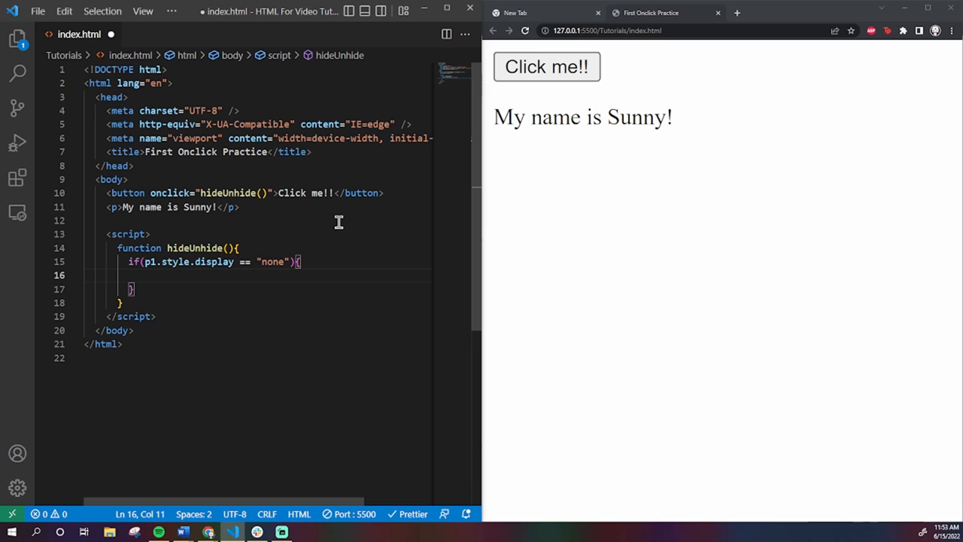
Inside the if, set p1.style.display = "block"; and begin the else keyword
{"action": "type", "text": "p1"}
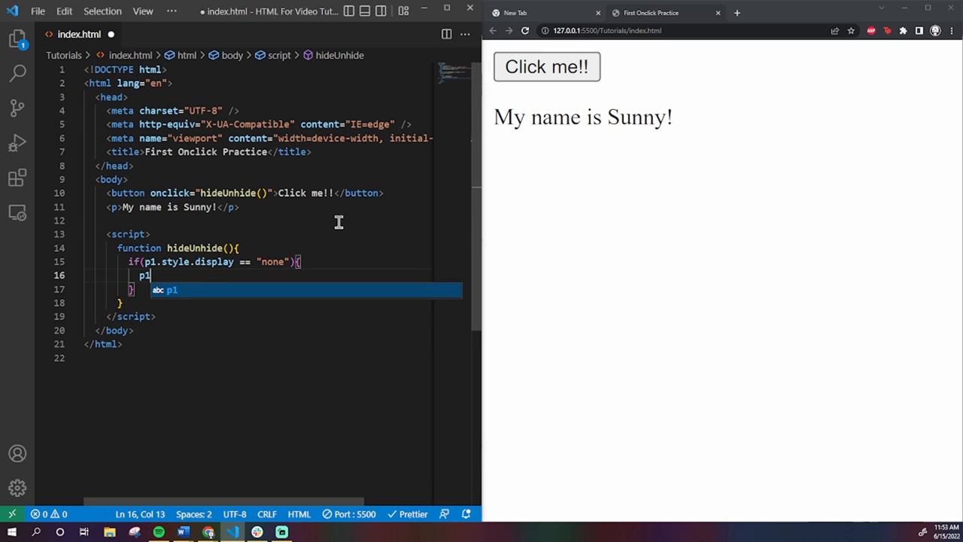
{"action": "type", "text": ".style.display"}
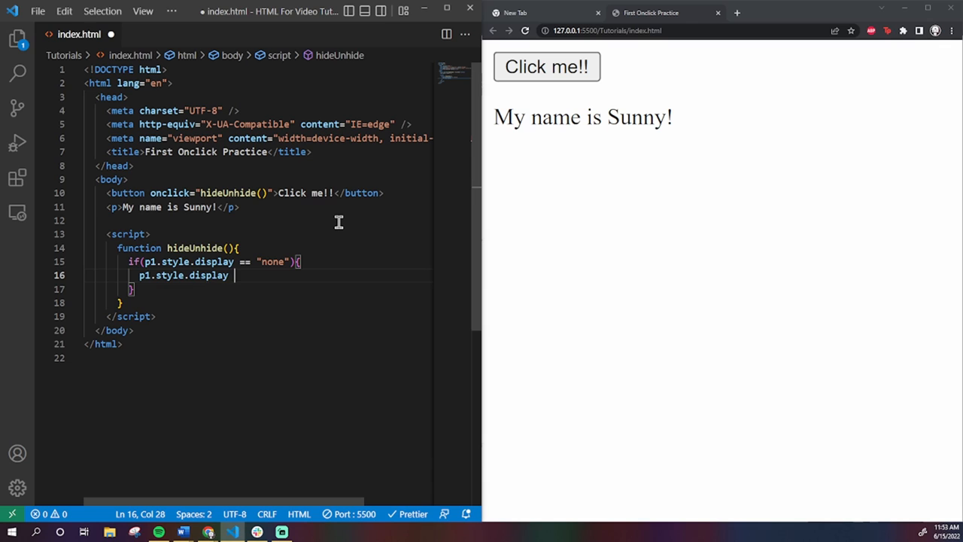
{"action": "type", "text": "= \"block\""}
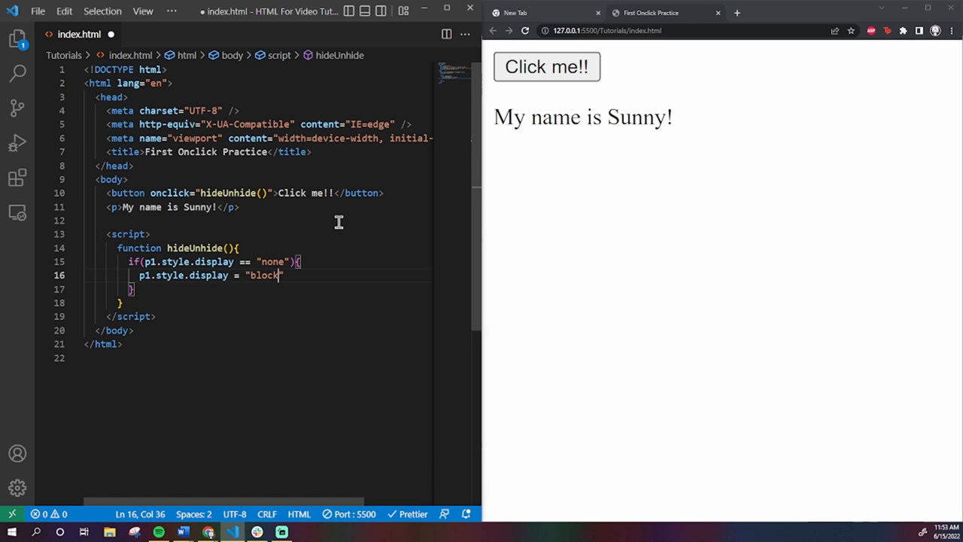
{"action": "type", "text": ";"}
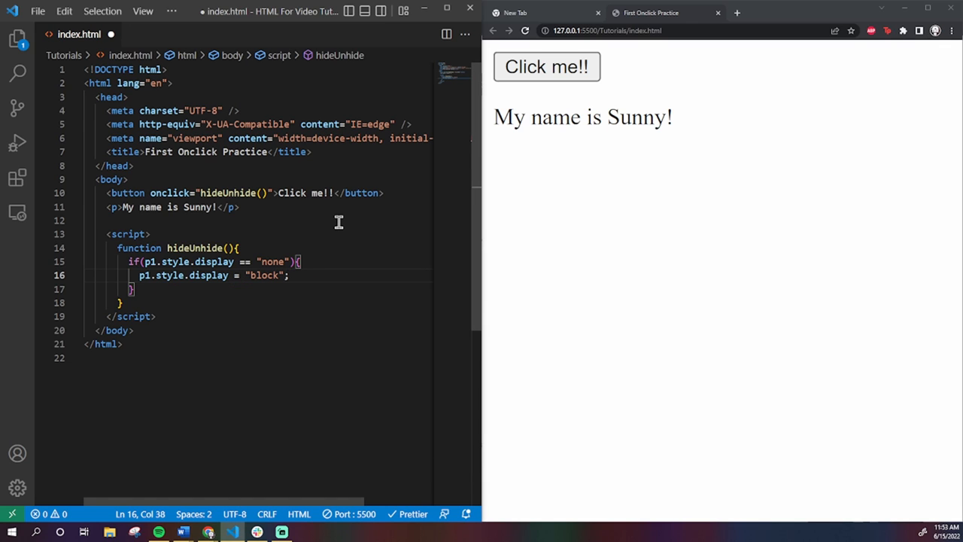
{"action": "type", "text": "else"}
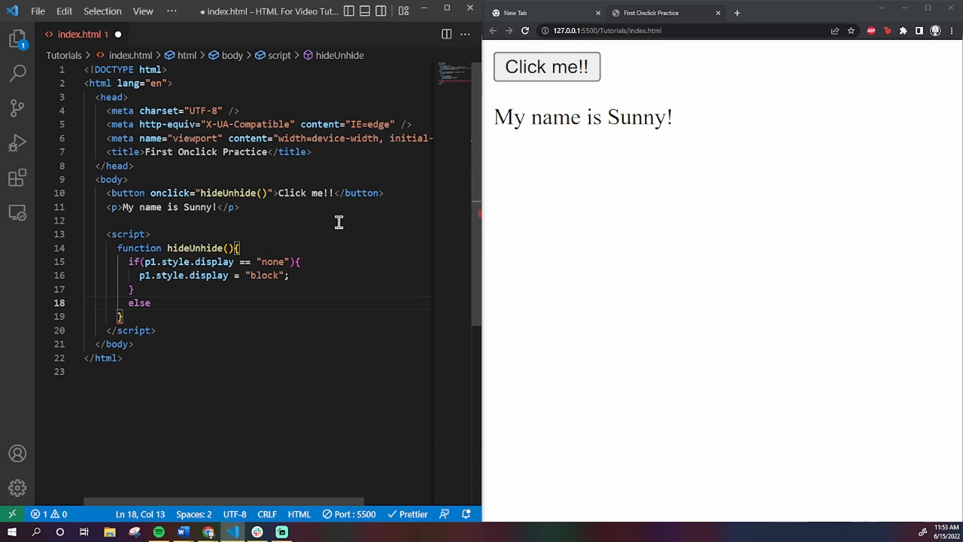
Complete the else branch with p1.style.display = "none"; to finish the toggle logic
{"action": "type", "text": "{"}
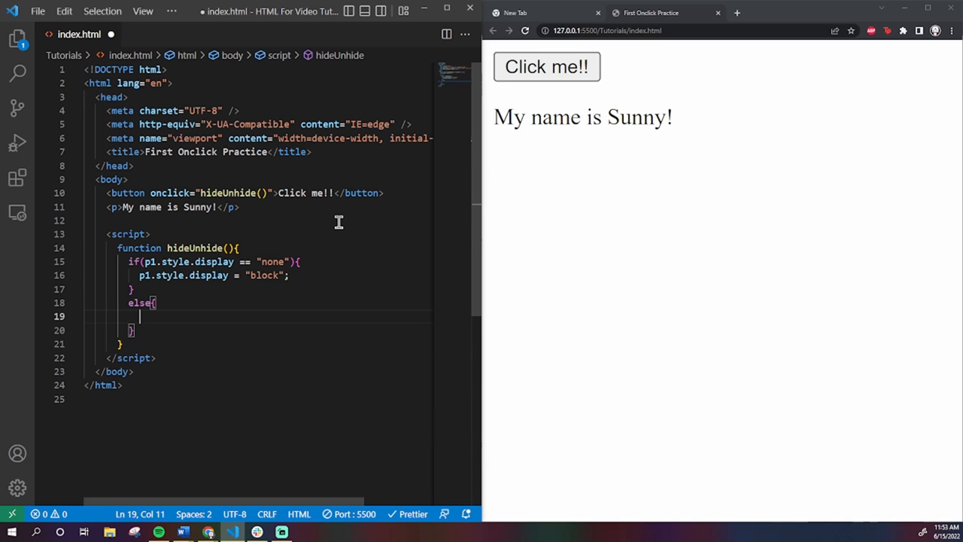
{"action": "type", "text": "p1.style"}
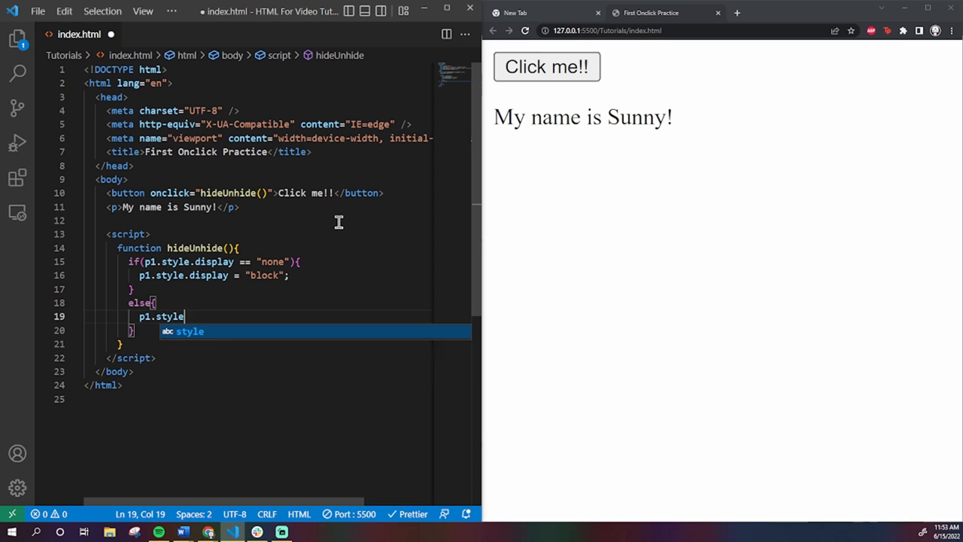
{"action": "type", "text": ".display ="}
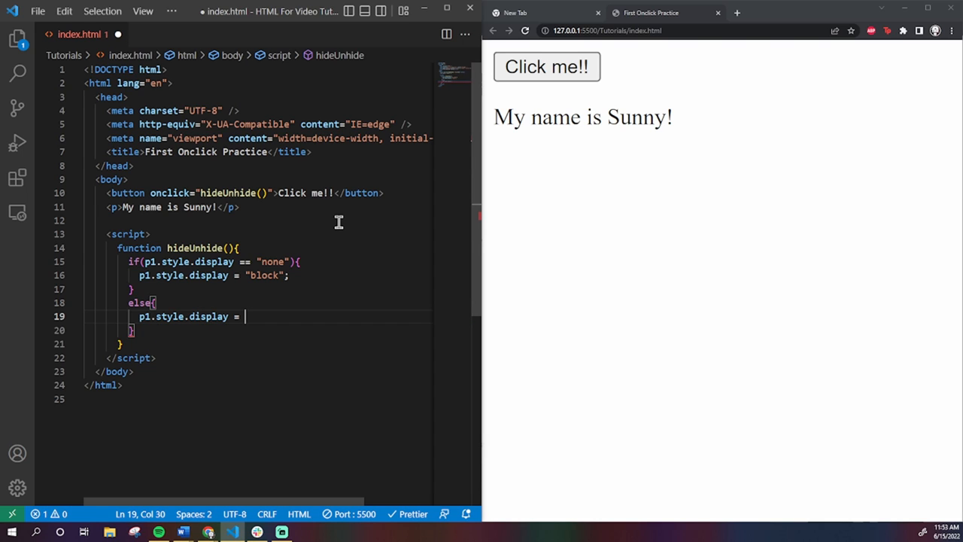
{"action": "type", "text": "\"none\";"}
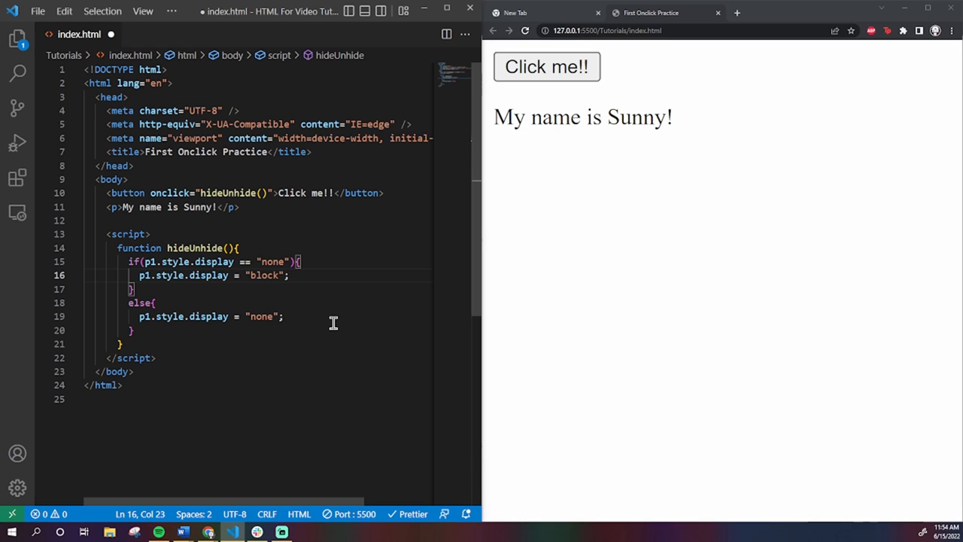
{"action": "mouse_move", "coordinate": [141, 274]}
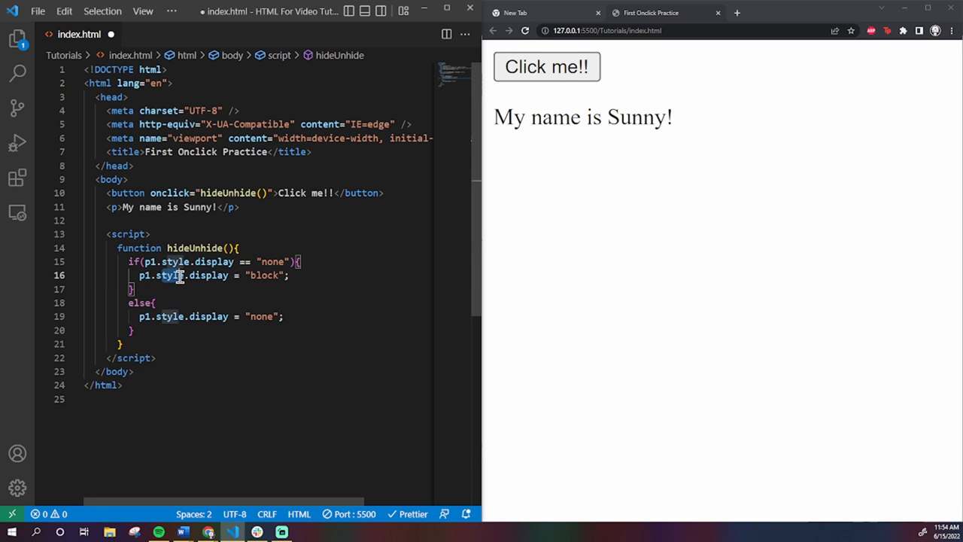
{"action": "left_click", "coordinate": [229, 274]}
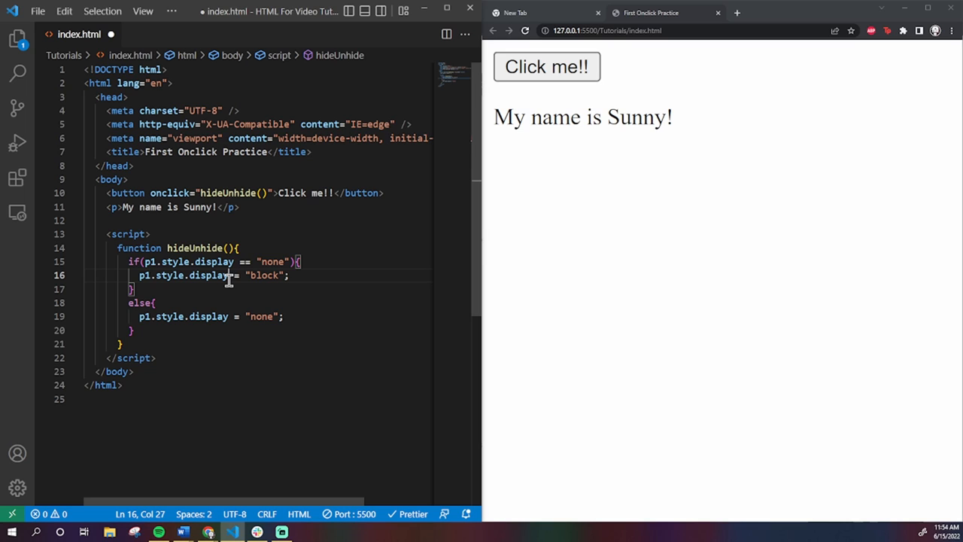
{"action": "mouse_move", "coordinate": [295, 277]}
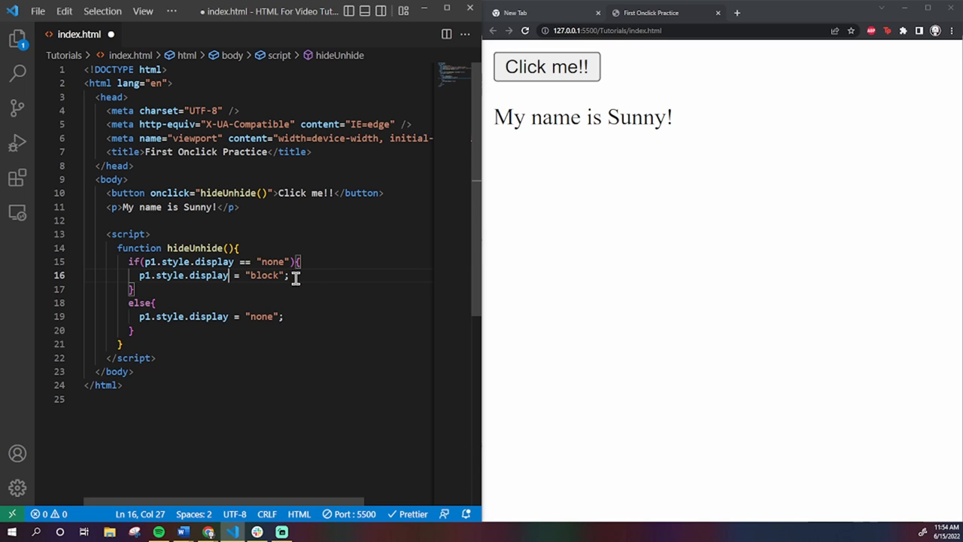
{"action": "mouse_move", "coordinate": [234, 272]}
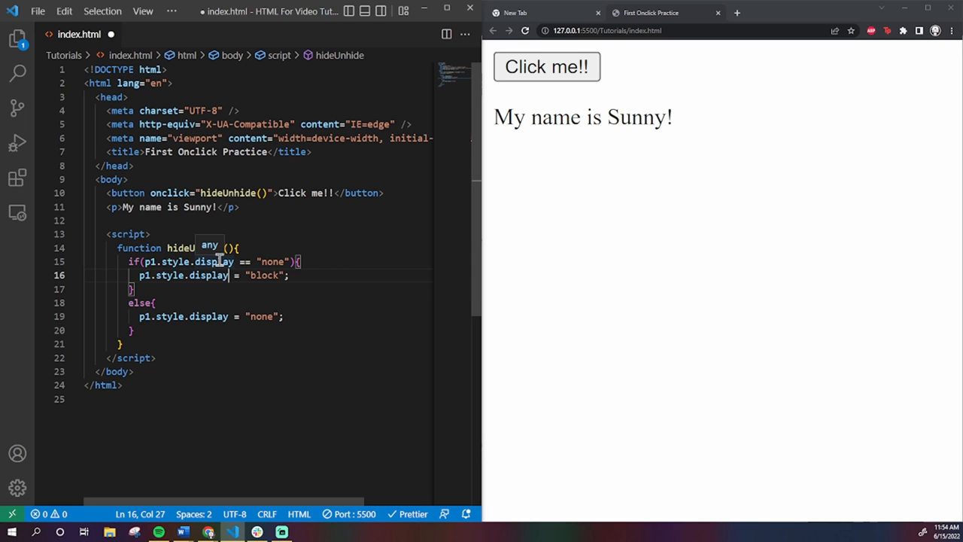
{"action": "mouse_move", "coordinate": [267, 219]}
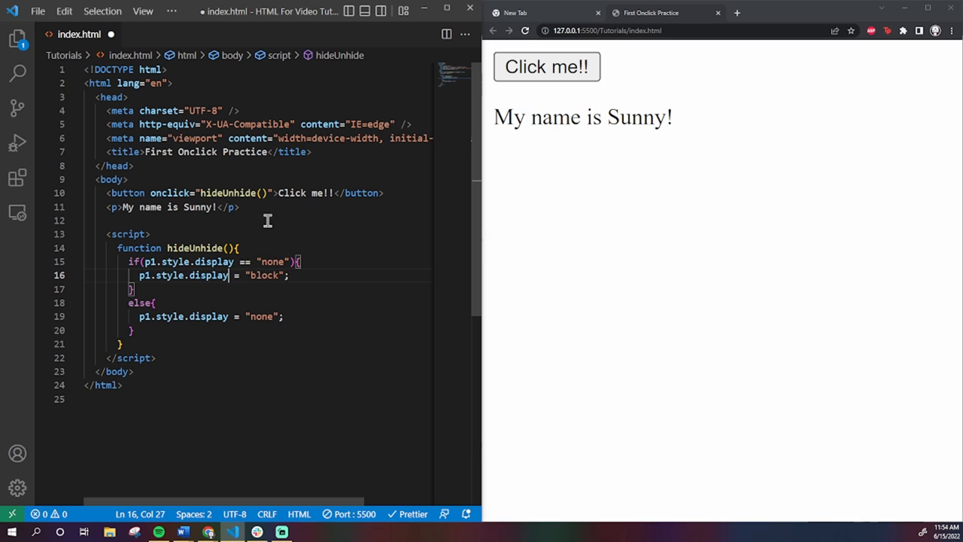
{"action": "mouse_move", "coordinate": [277, 258]}
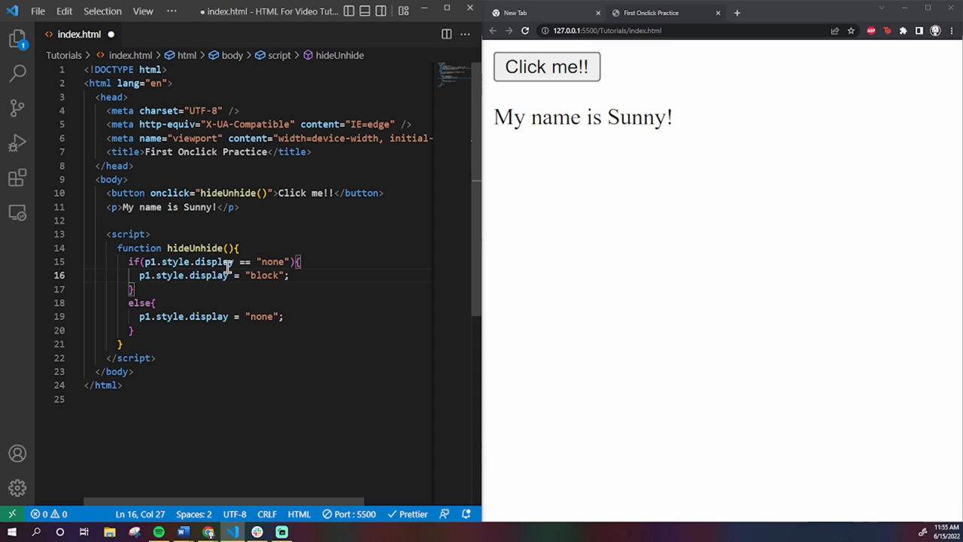
{"action": "mouse_move", "coordinate": [134, 254]}
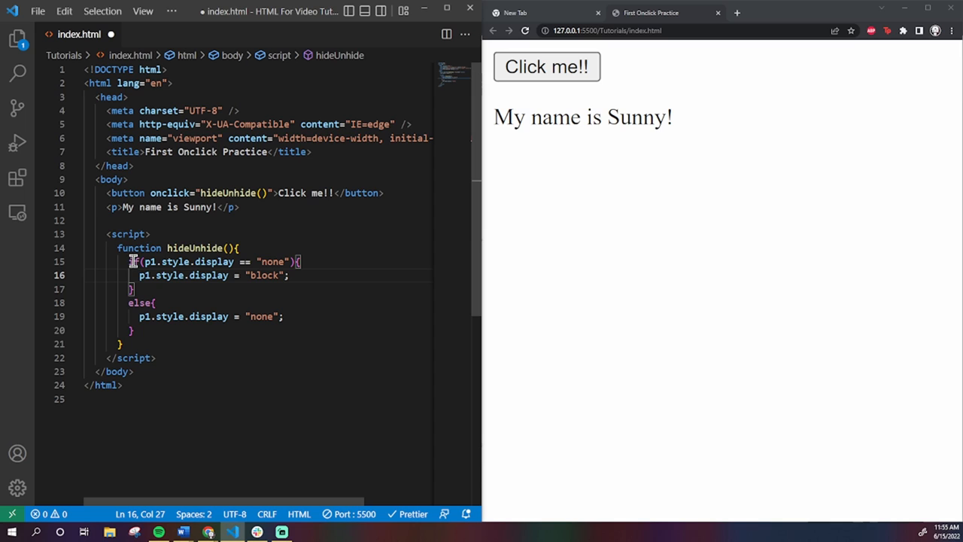
{"action": "mouse_move", "coordinate": [235, 277]}
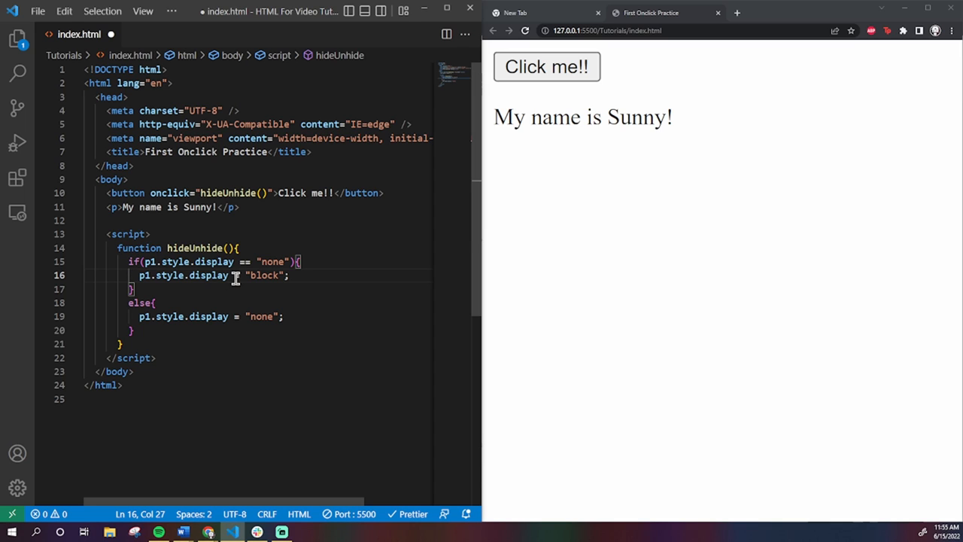
{"action": "mouse_move", "coordinate": [289, 277]}
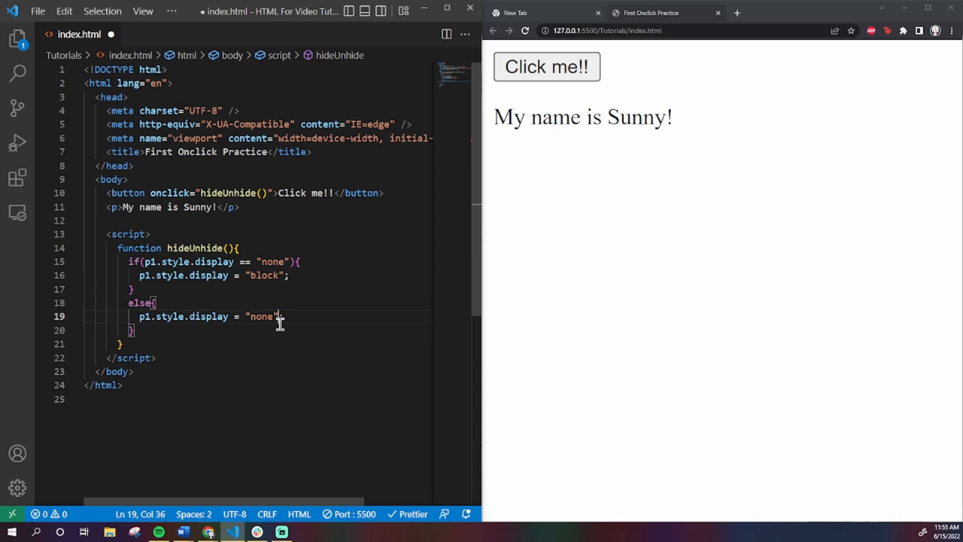
Save index.html so Prettier reformats the if/else toggle code
{"action": "key", "text": "ctrl+s"}
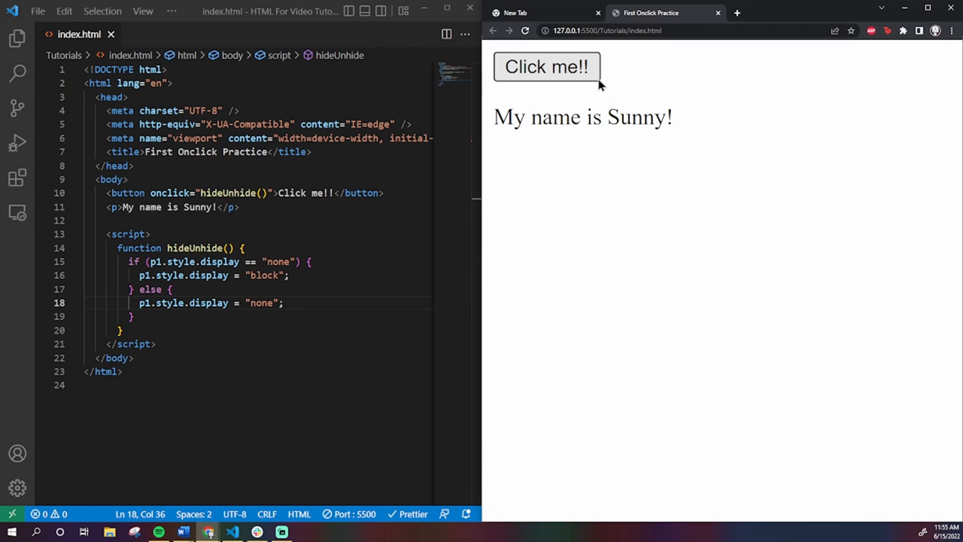
{"action": "mouse_move", "coordinate": [579, 72]}
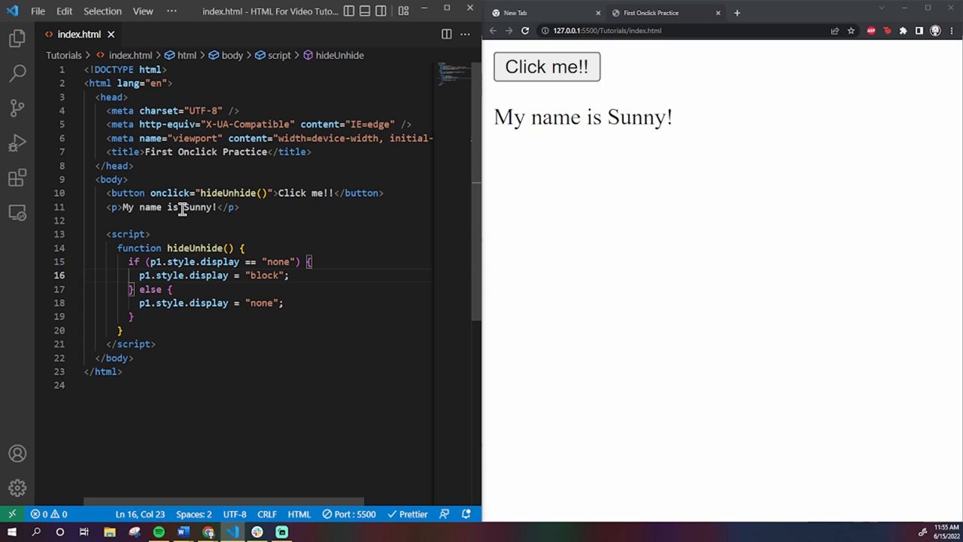
{"action": "mouse_move", "coordinate": [235, 287]}
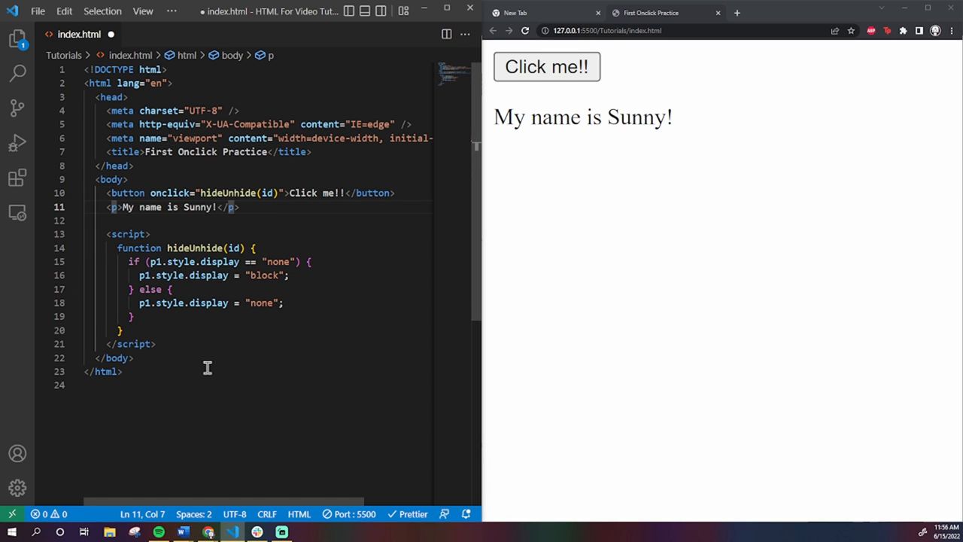
Add id="paragraph1" to the 'My name is Sunny!' paragraph tag
{"action": "type", "text": "id=\"\""}
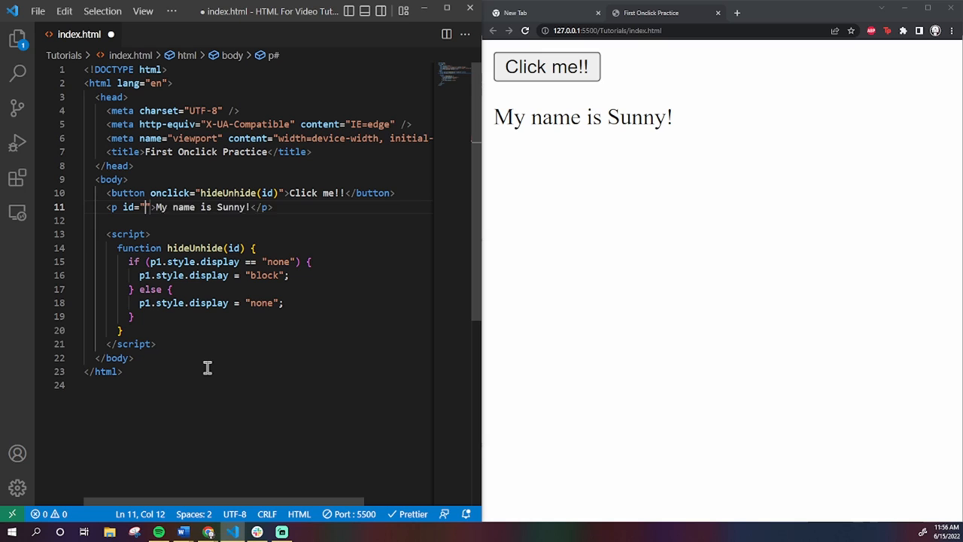
{"action": "type", "text": "paragraph1"}
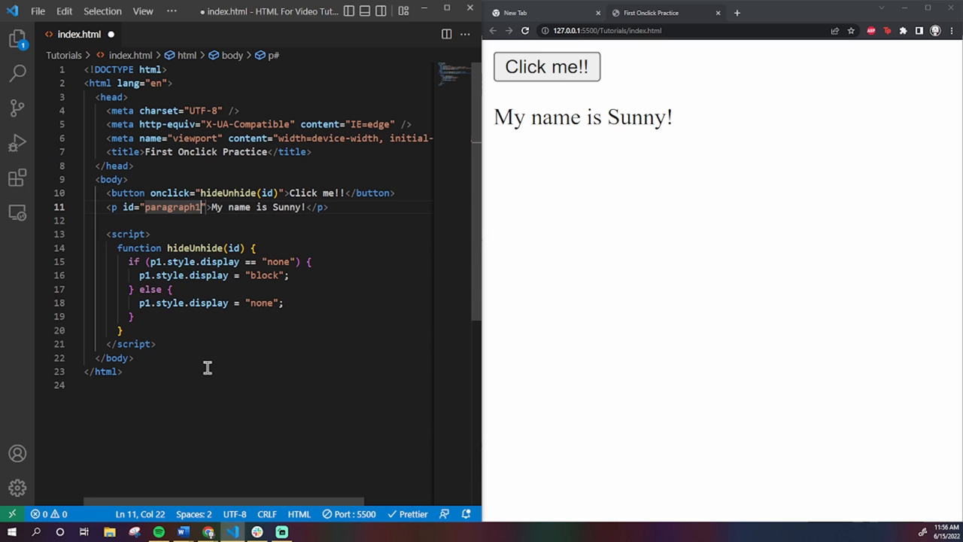
{"action": "left_click", "coordinate": [172, 207]}
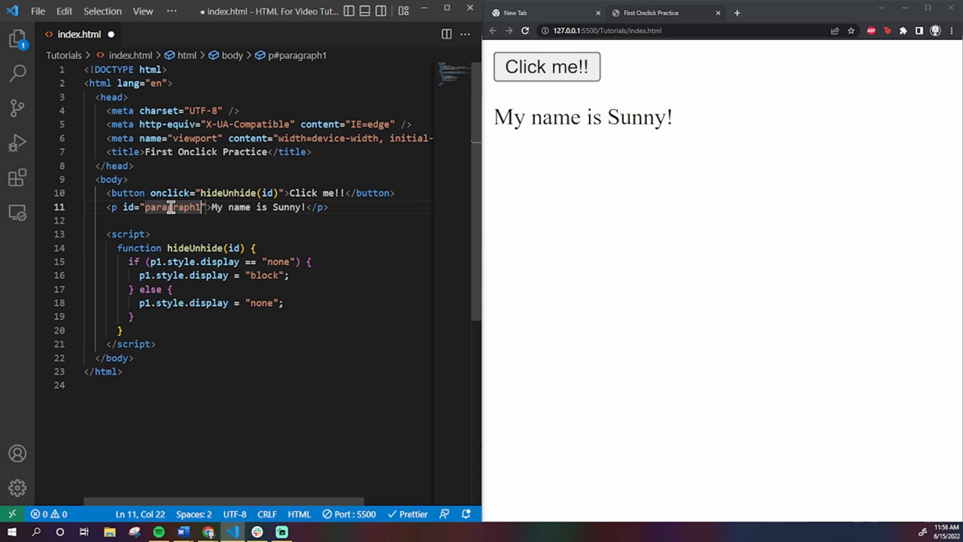
Change the button's onclick argument from id to 'paragraph1' in the hideUnhide call
{"action": "left_click", "coordinate": [269, 193]}
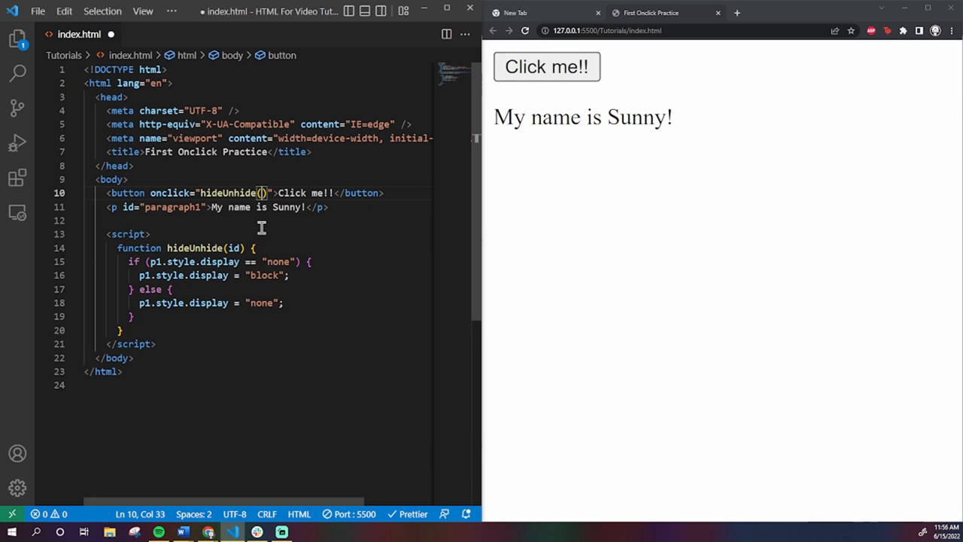
{"action": "type", "text": "'"}
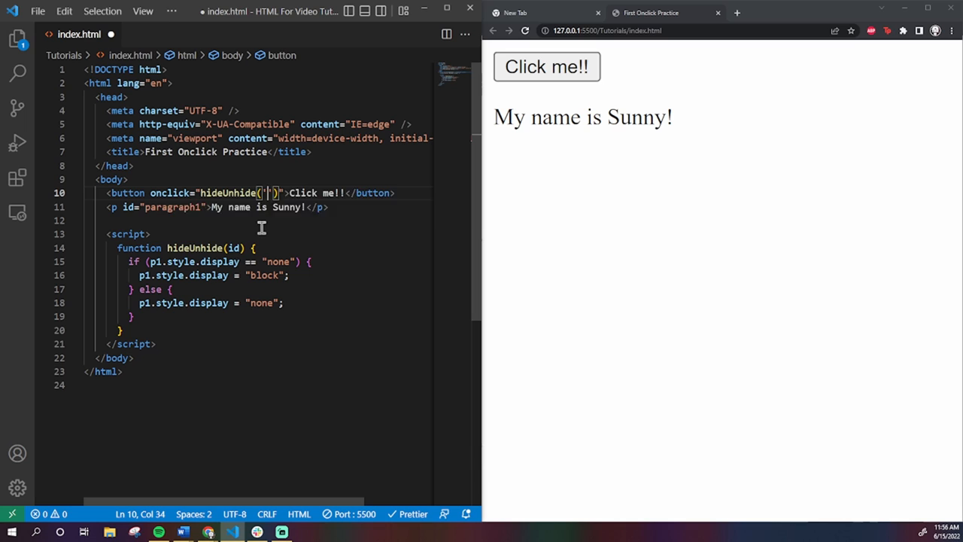
{"action": "type", "text": "paragraph1"}
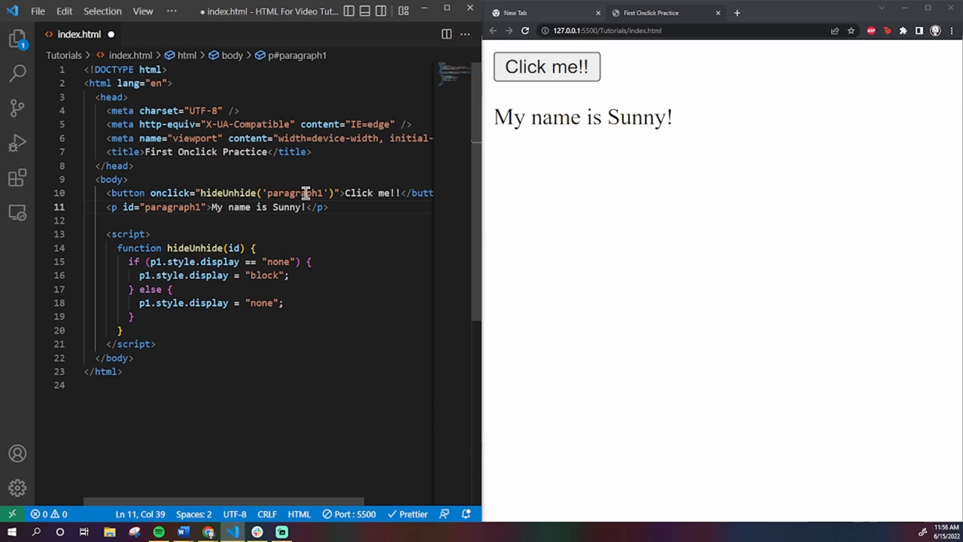
{"action": "mouse_move", "coordinate": [277, 206]}
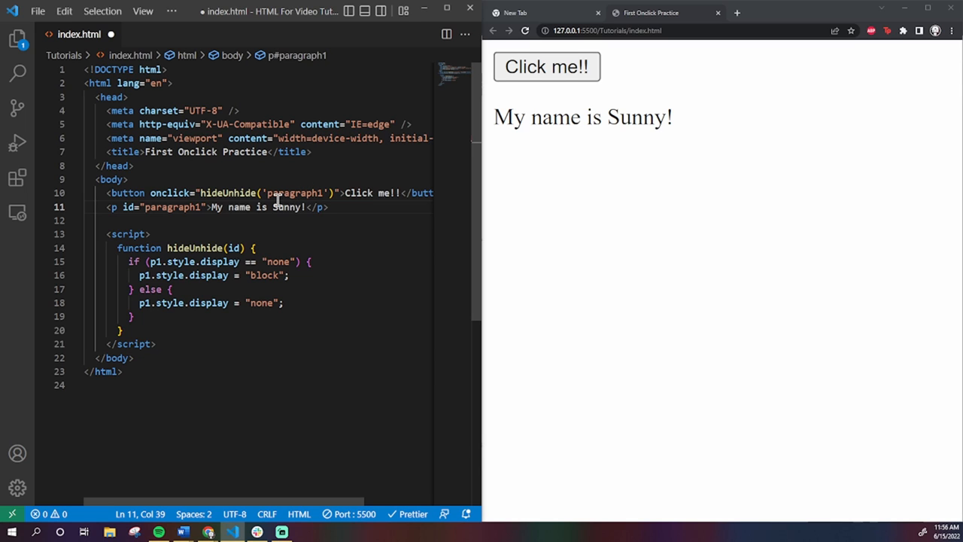
{"action": "double_click", "coordinate": [294, 193]}
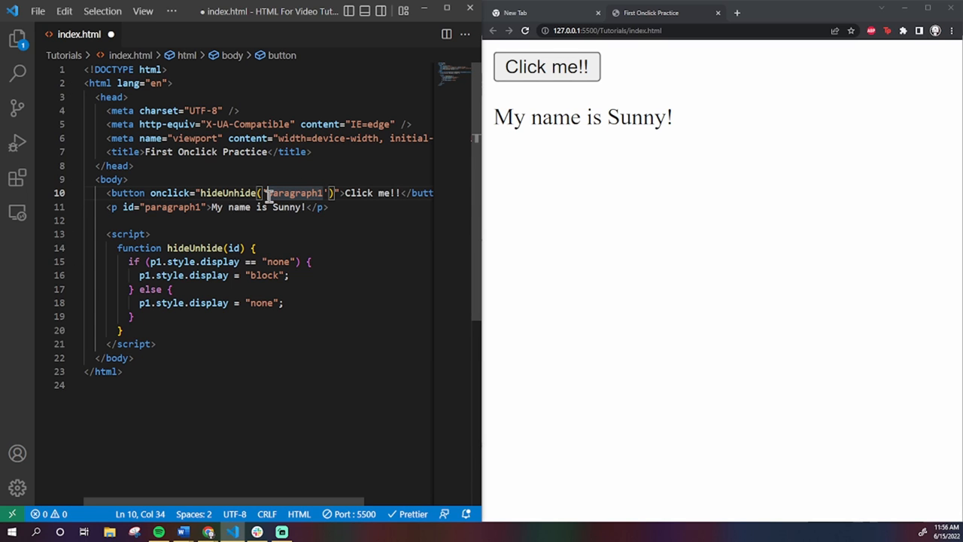
Declare const p1 = document.getElementById(id); as the first line of hideUnhide
{"action": "type", "text": "const"}
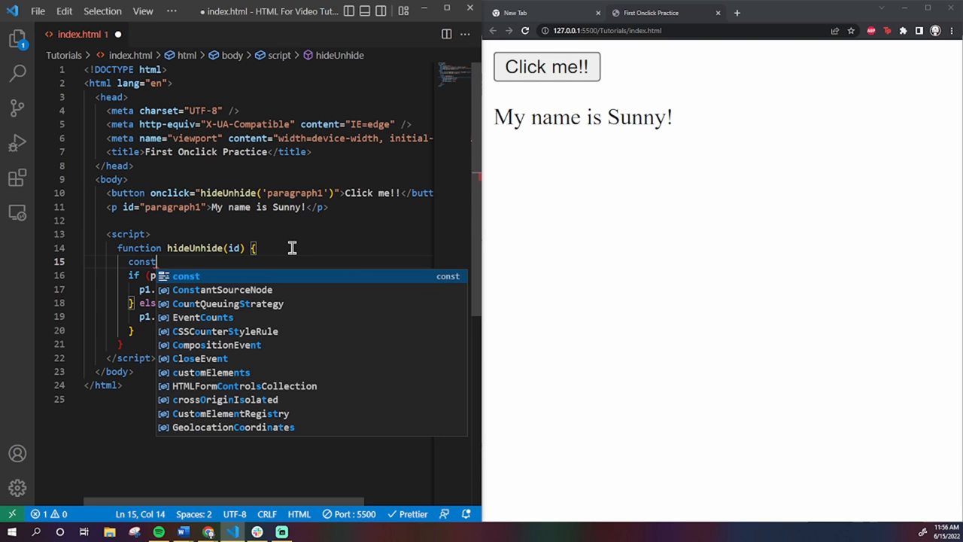
{"action": "type", "text": "p1 ="}
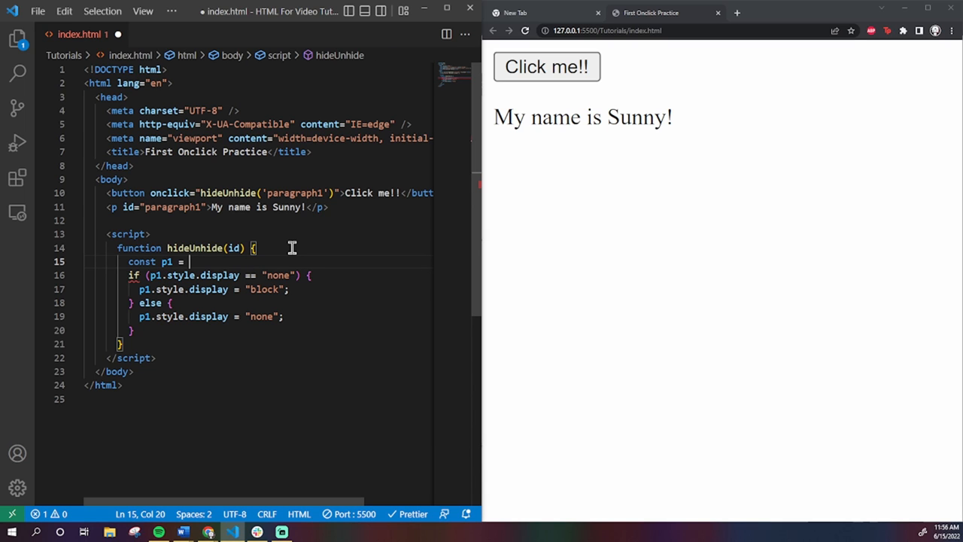
{"action": "type", "text": "document.getElementById("}
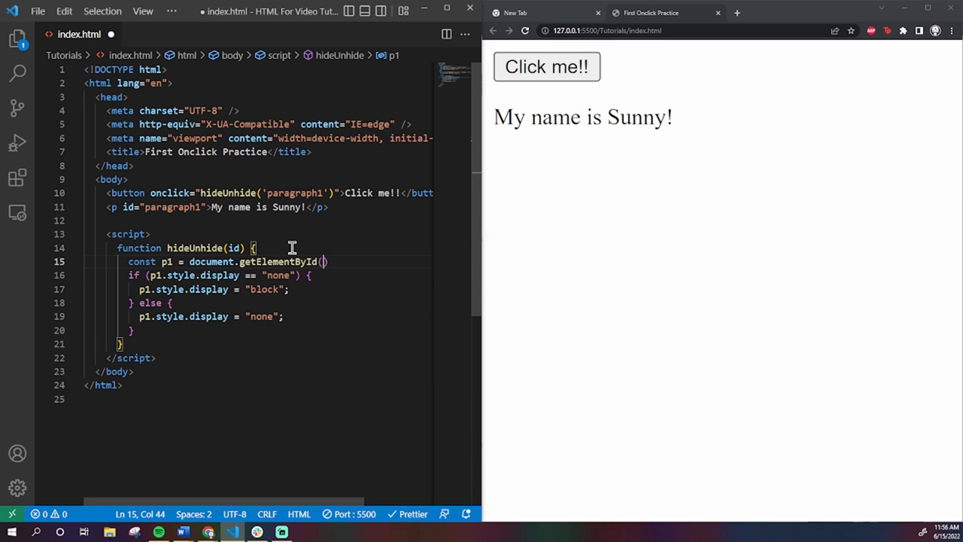
{"action": "type", "text": "id);"}
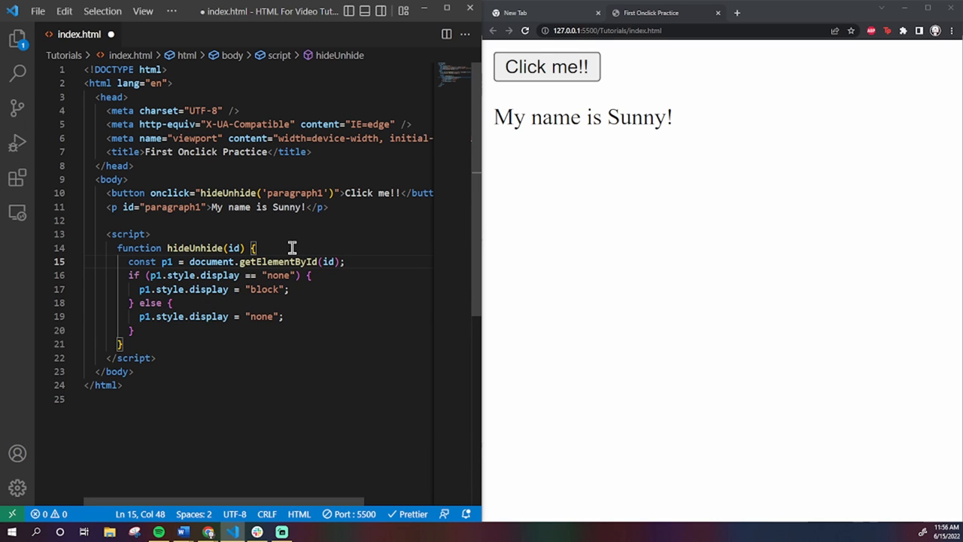
{"action": "mouse_move", "coordinate": [304, 259]}
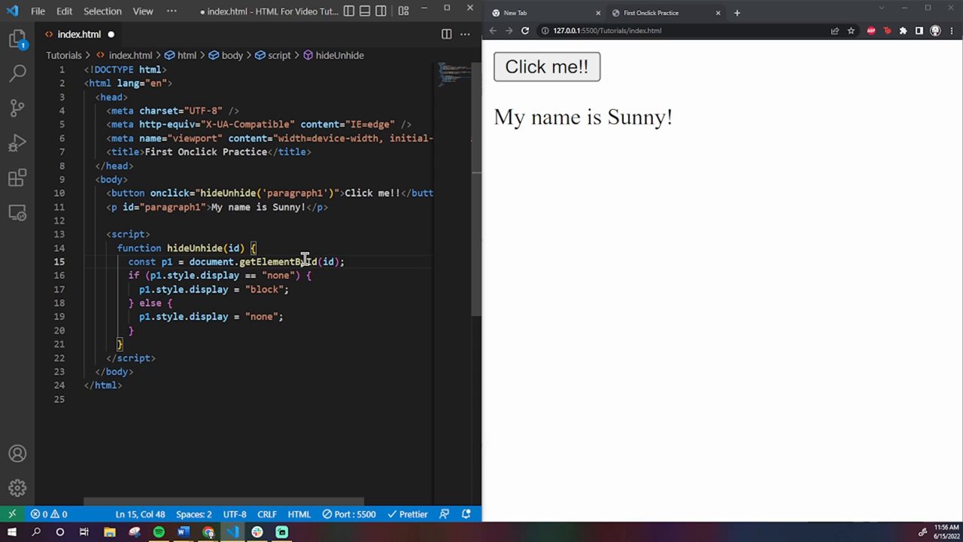
{"action": "mouse_move", "coordinate": [193, 262]}
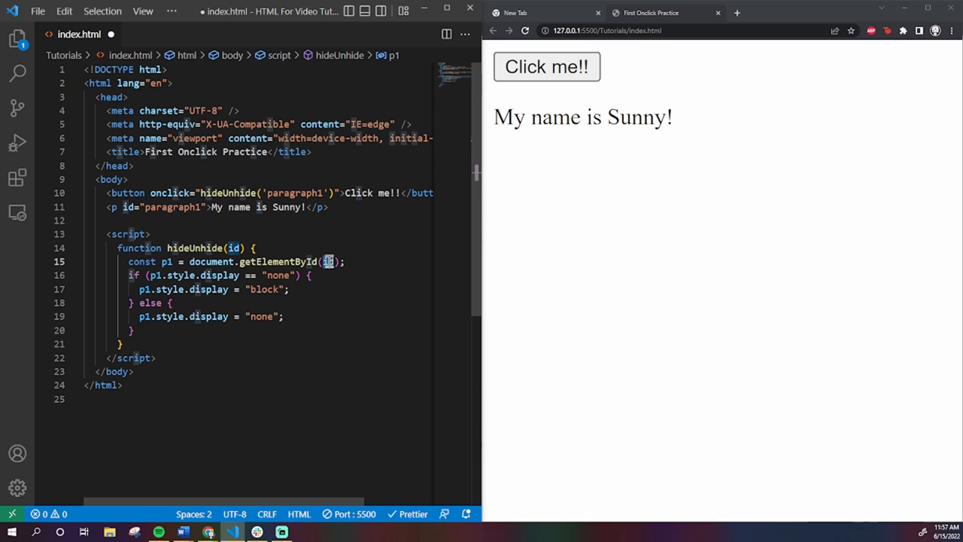
{"action": "left_click", "coordinate": [160, 262]}
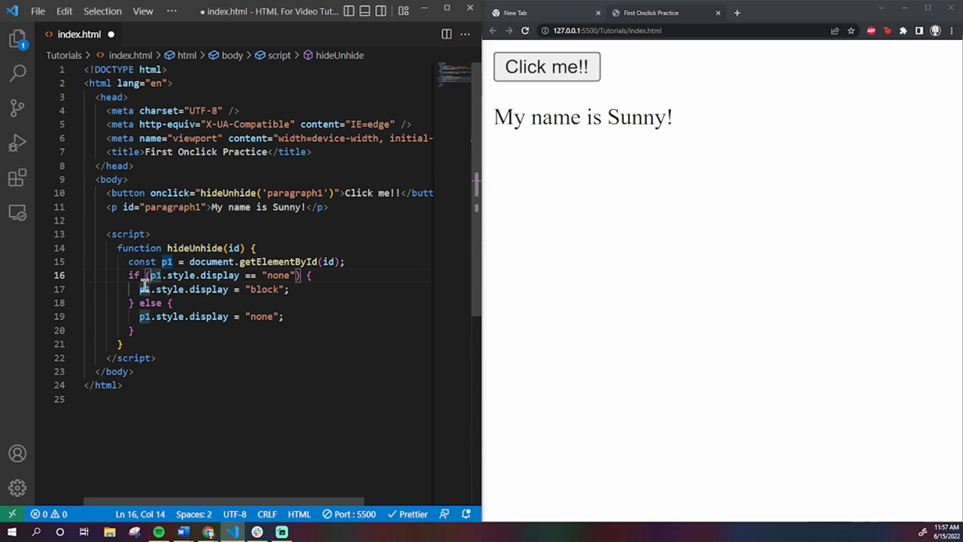
{"action": "mouse_move", "coordinate": [167, 262]}
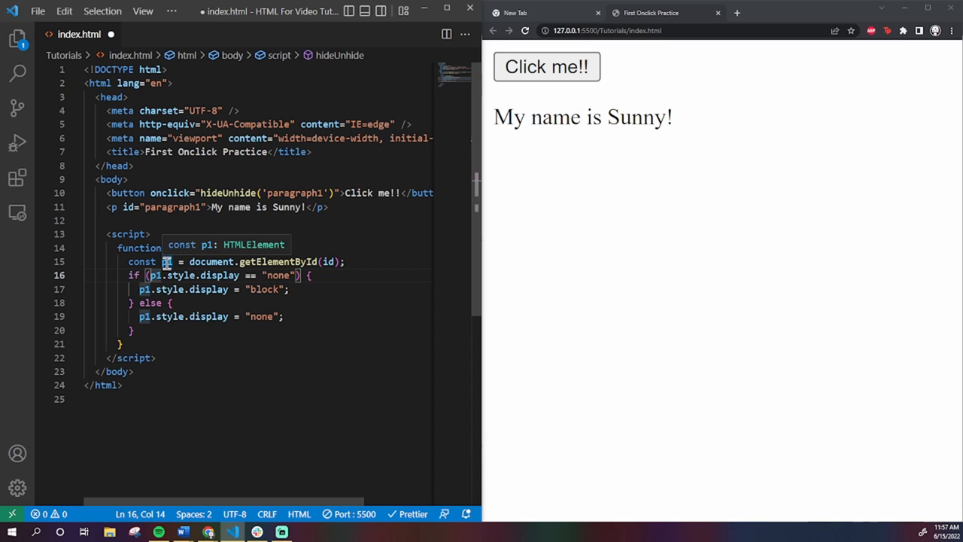
{"action": "left_click", "coordinate": [240, 262]}
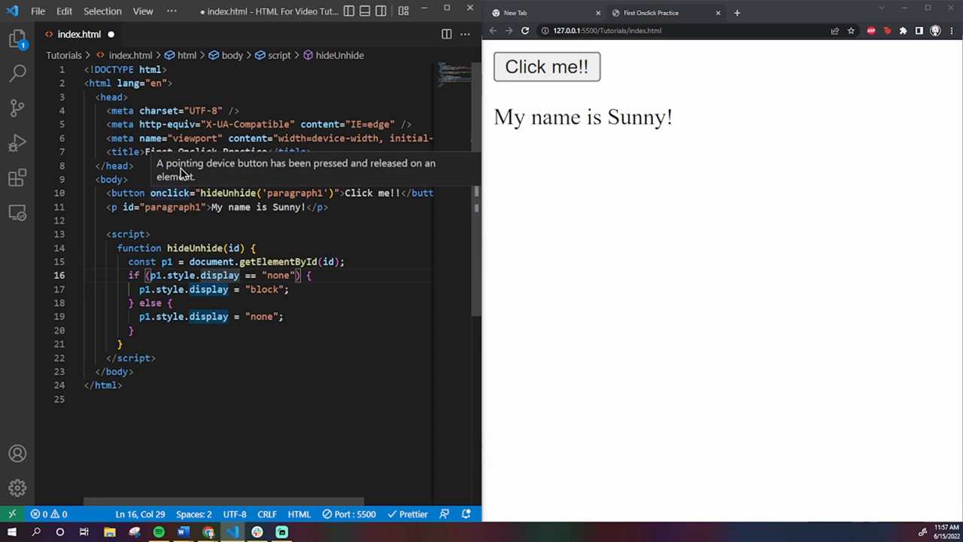
{"action": "mouse_move", "coordinate": [228, 193]}
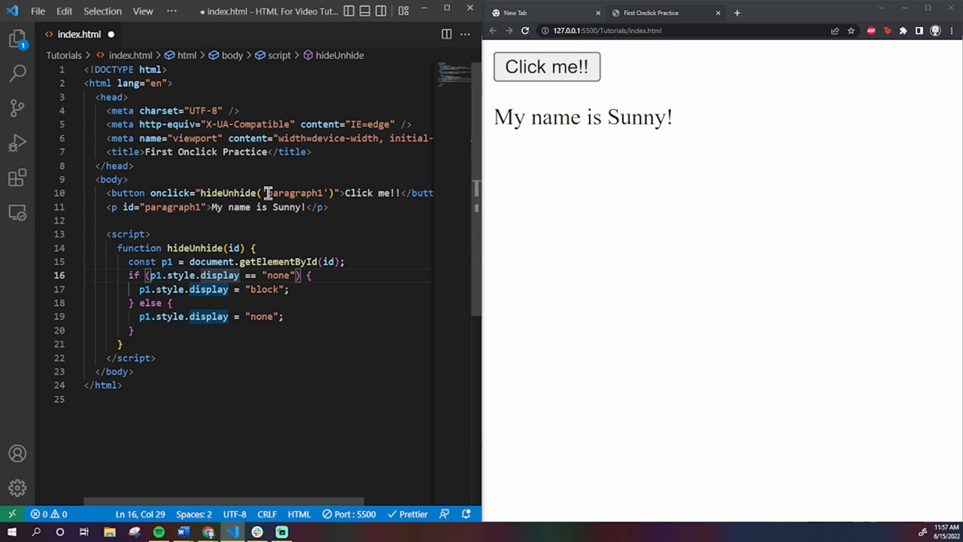
{"action": "left_click", "coordinate": [182, 208]}
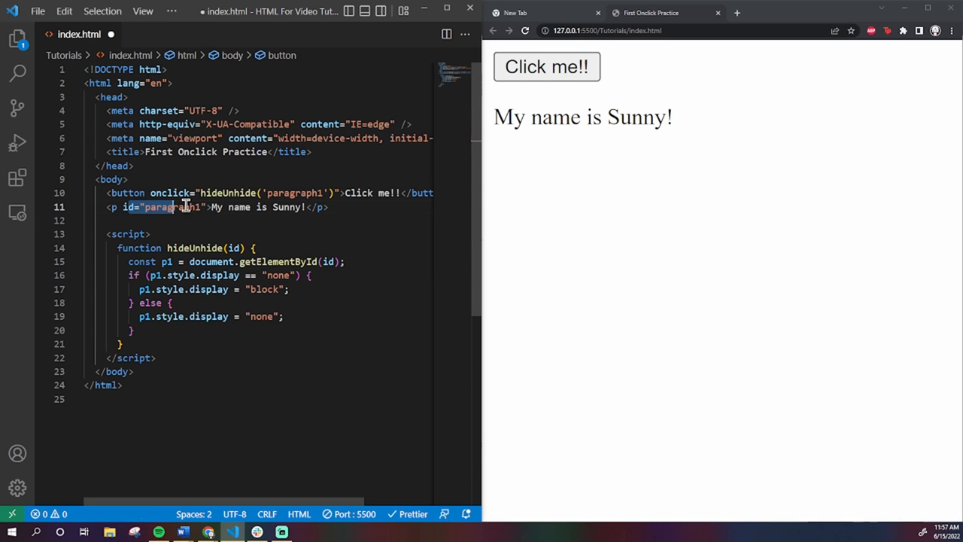
{"action": "left_click", "coordinate": [317, 207]}
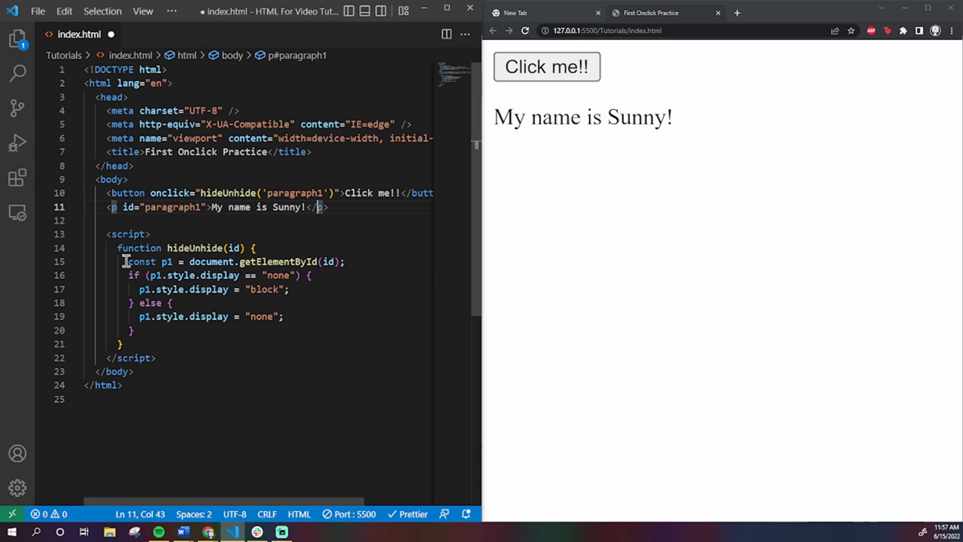
{"action": "left_click", "coordinate": [331, 261]}
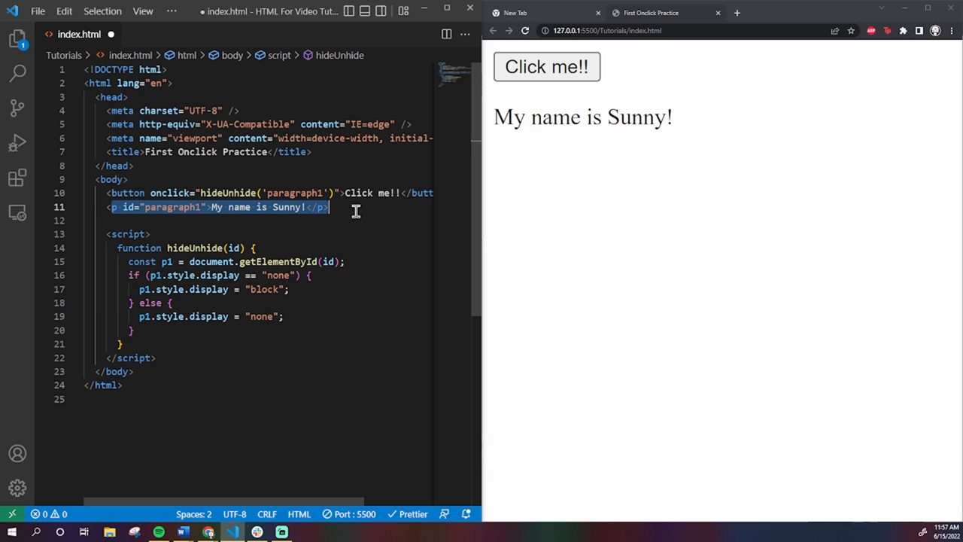
{"action": "left_click", "coordinate": [156, 274]}
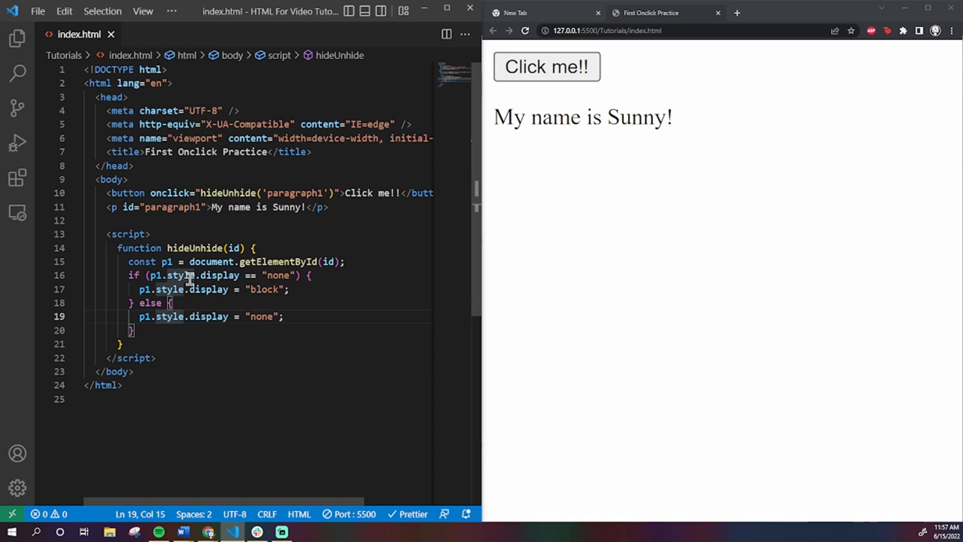
{"action": "mouse_move", "coordinate": [536, 91]}
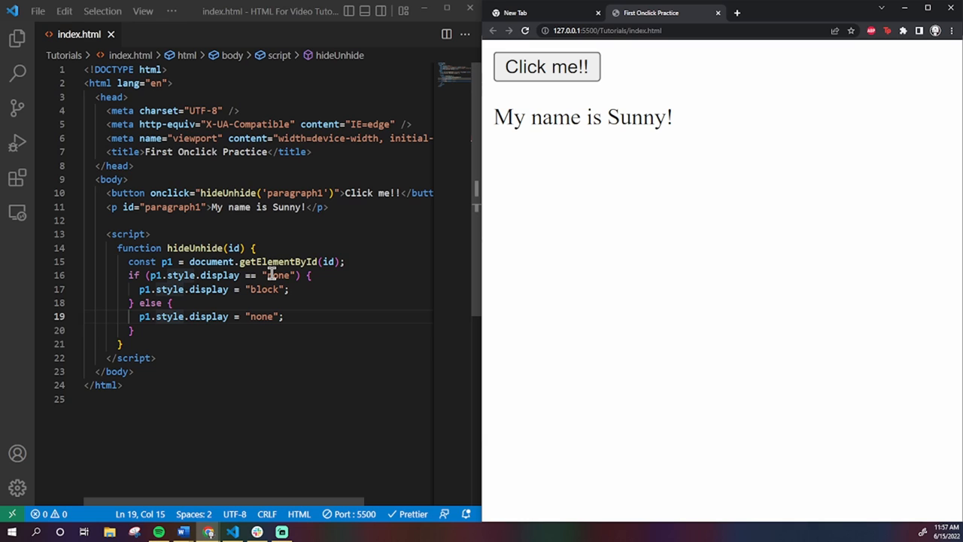
{"action": "mouse_move", "coordinate": [325, 247]}
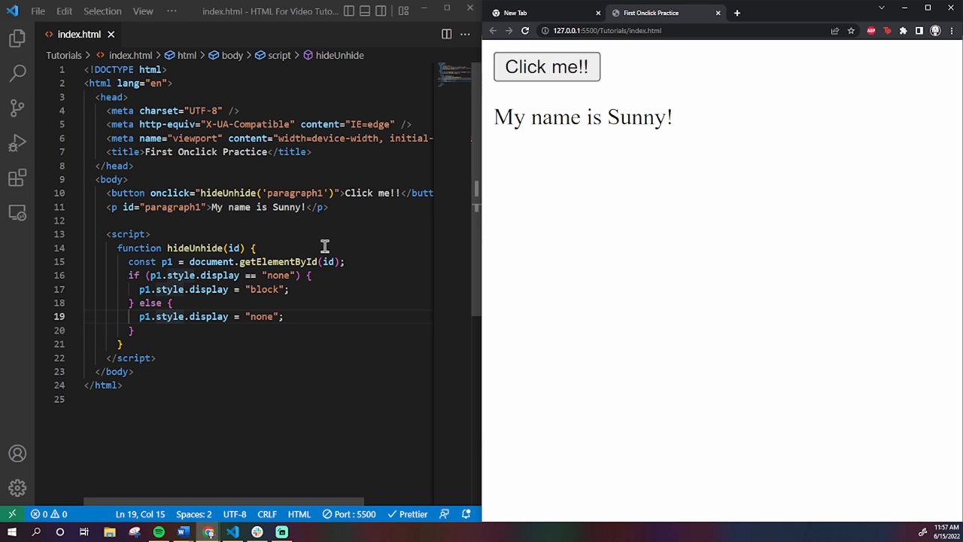